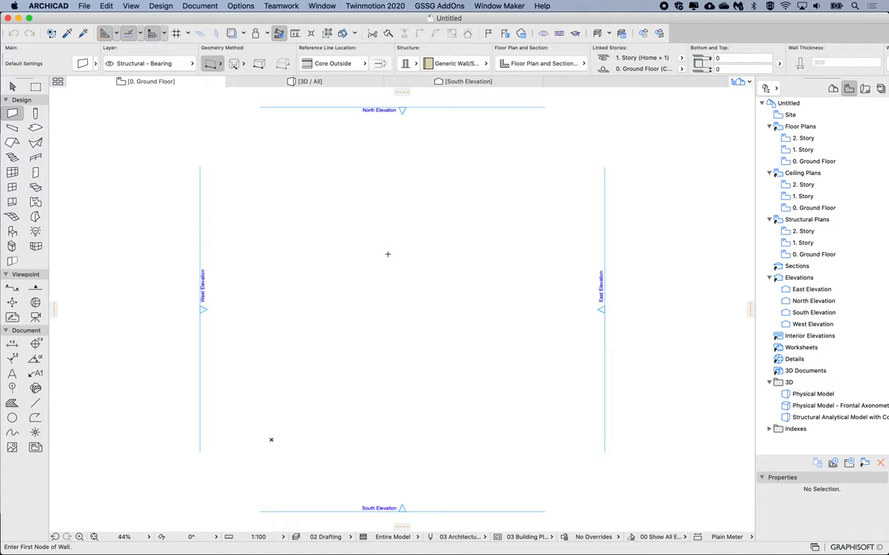
pyautogui.moveTo(260, 240)
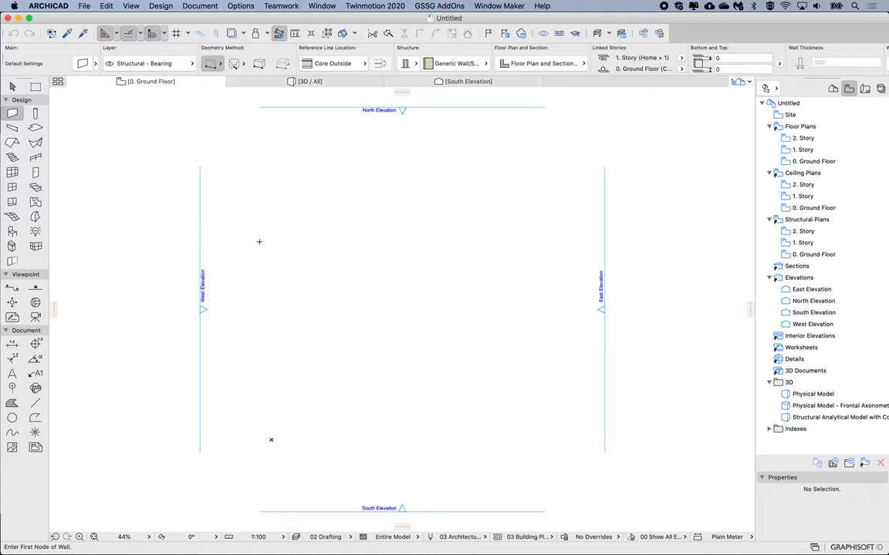
pyautogui.moveTo(34, 157)
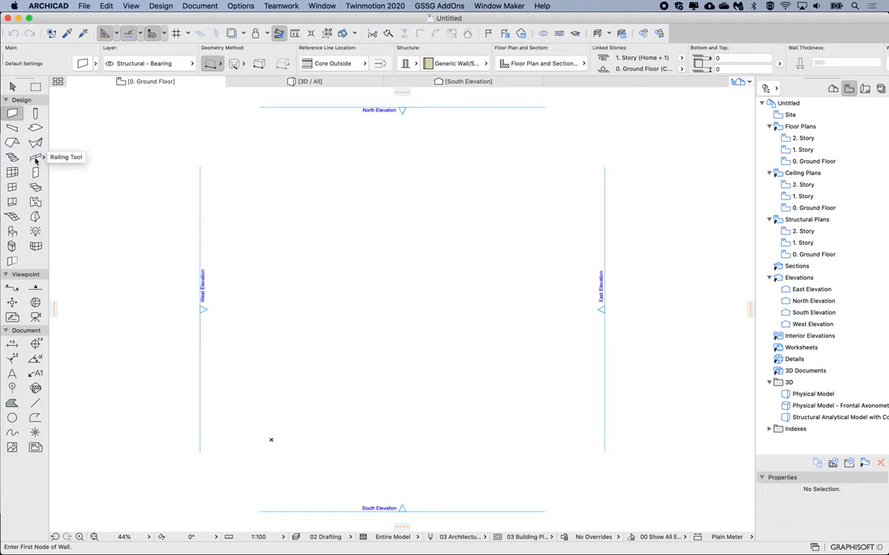
# Activate the Railing tool on the Ground Floor plan.
pyautogui.click(34, 157)
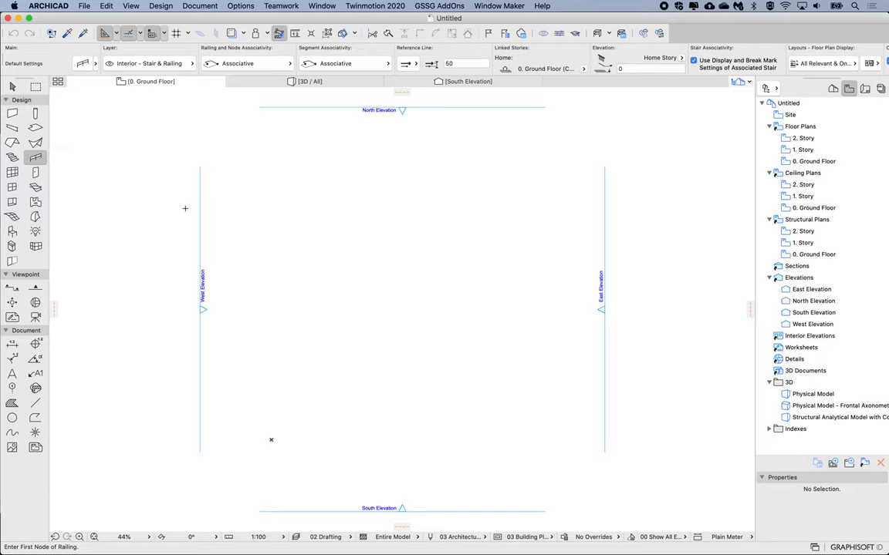
pyautogui.moveTo(305, 343)
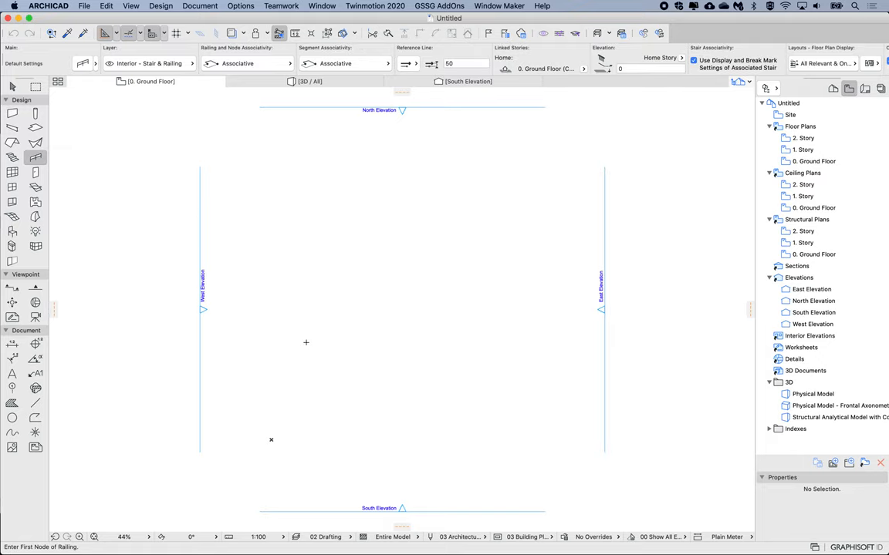
pyautogui.moveTo(36, 157)
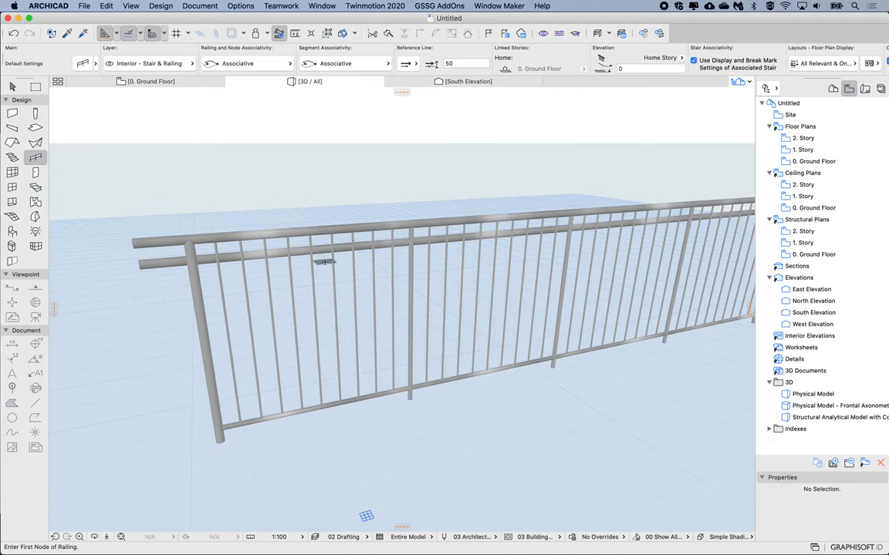
# In Railing Selection Settings, apply baluster size 50 and choose Fixed Pattern Length distribution.
pyautogui.click(324, 243)
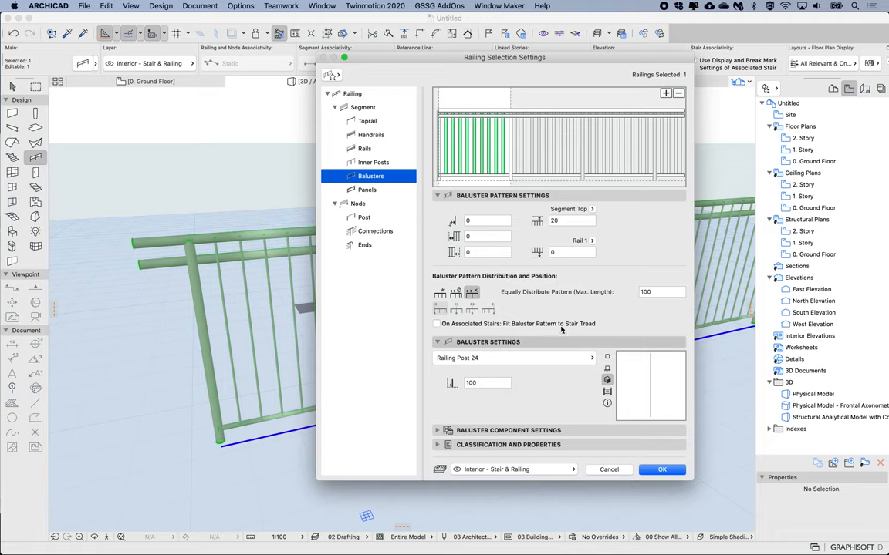
pyautogui.moveTo(583, 69)
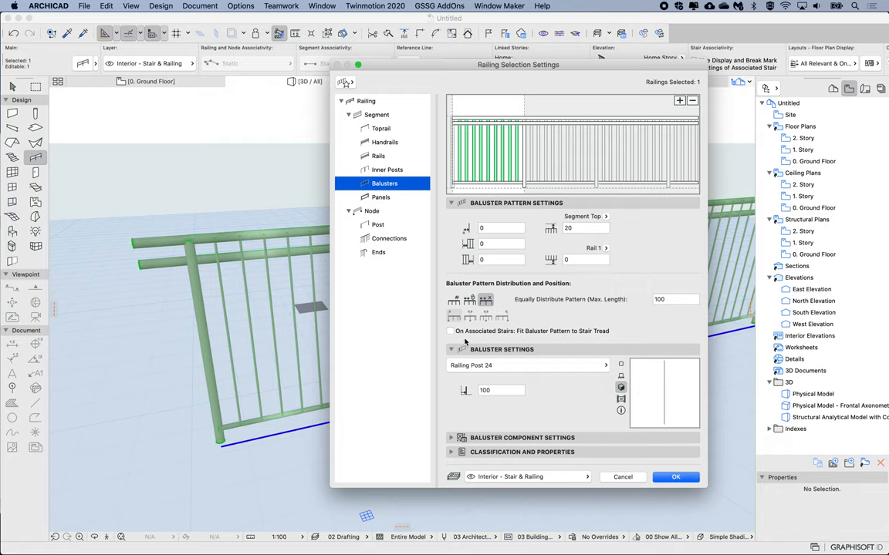
pyautogui.moveTo(510, 158)
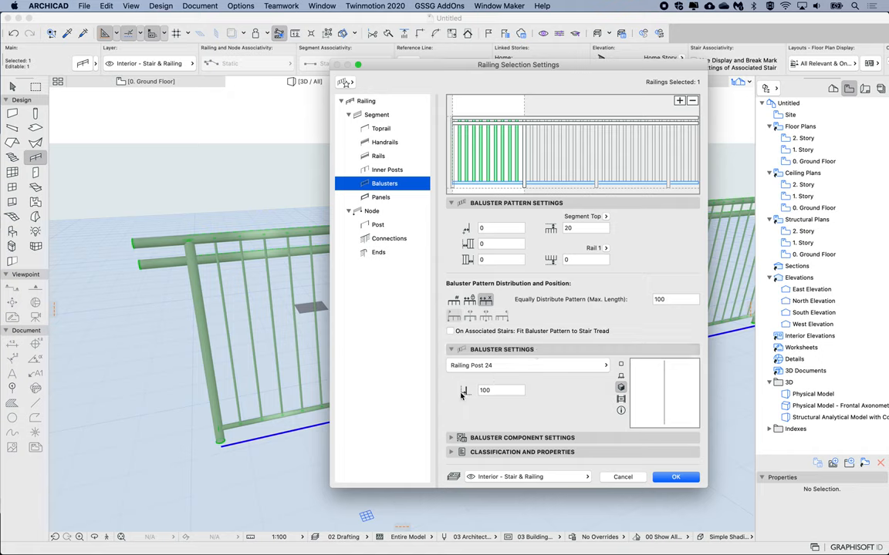
pyautogui.moveTo(478, 410)
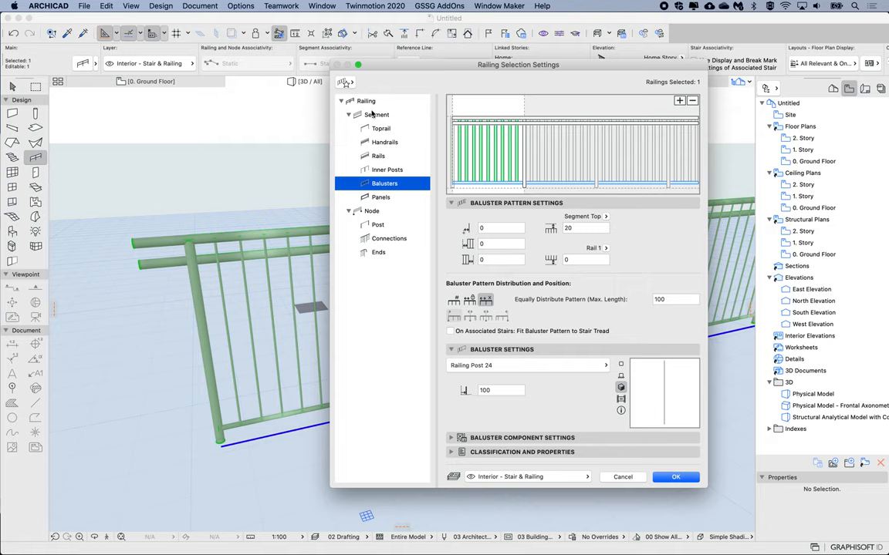
pyautogui.moveTo(475, 372)
pyautogui.write('50')
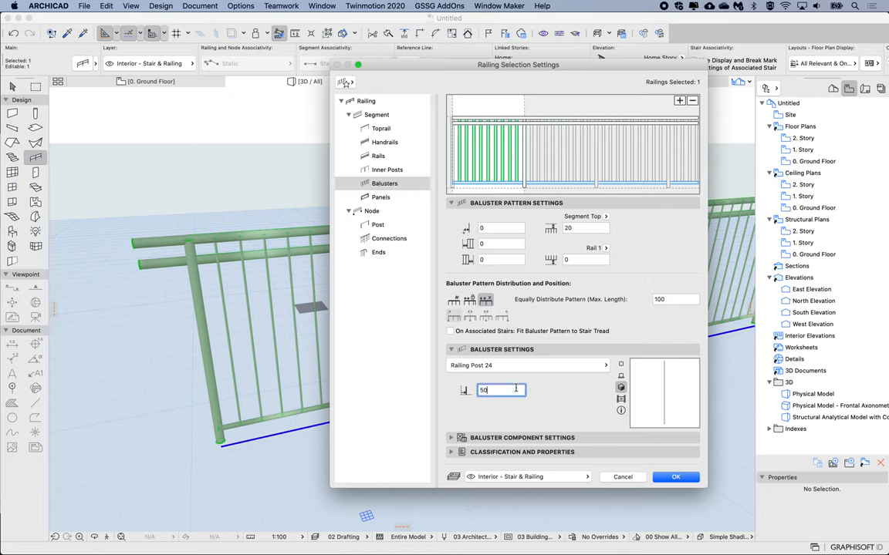
pyautogui.click(676, 477)
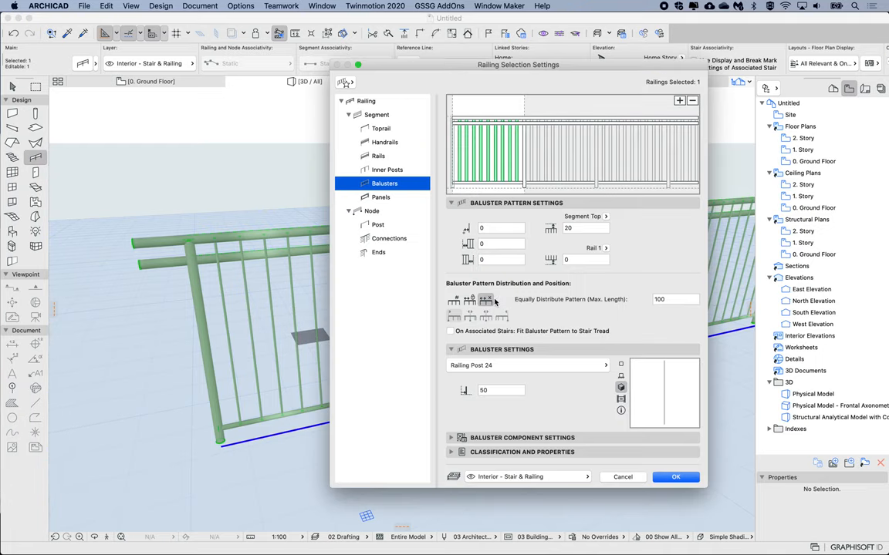
pyautogui.moveTo(552, 306)
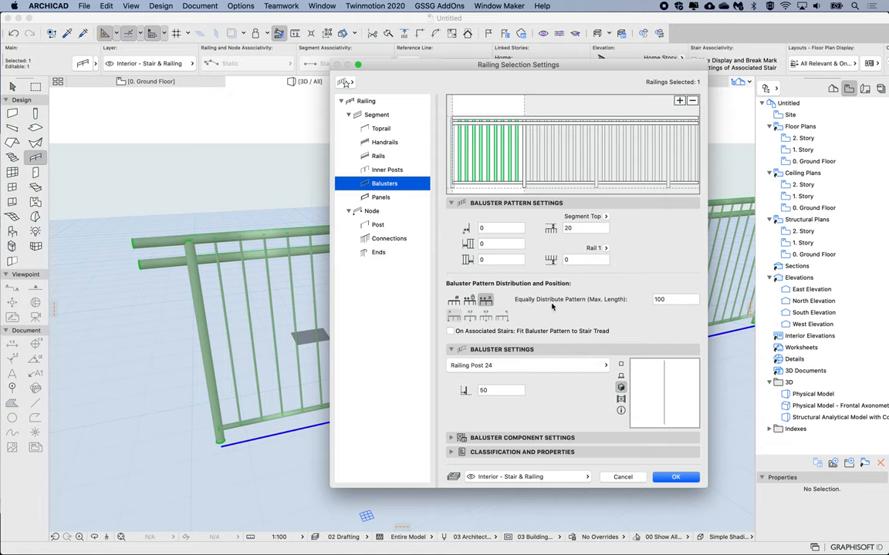
pyautogui.moveTo(630, 294)
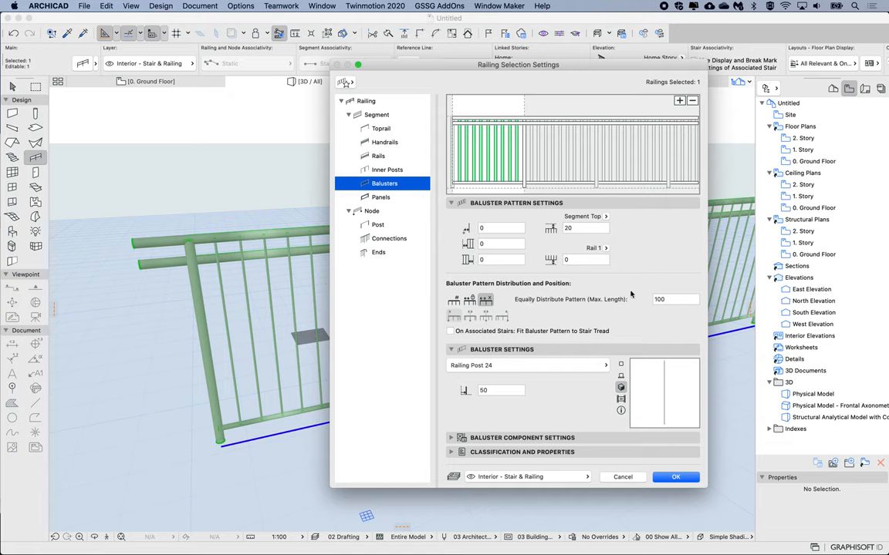
pyautogui.moveTo(516, 389)
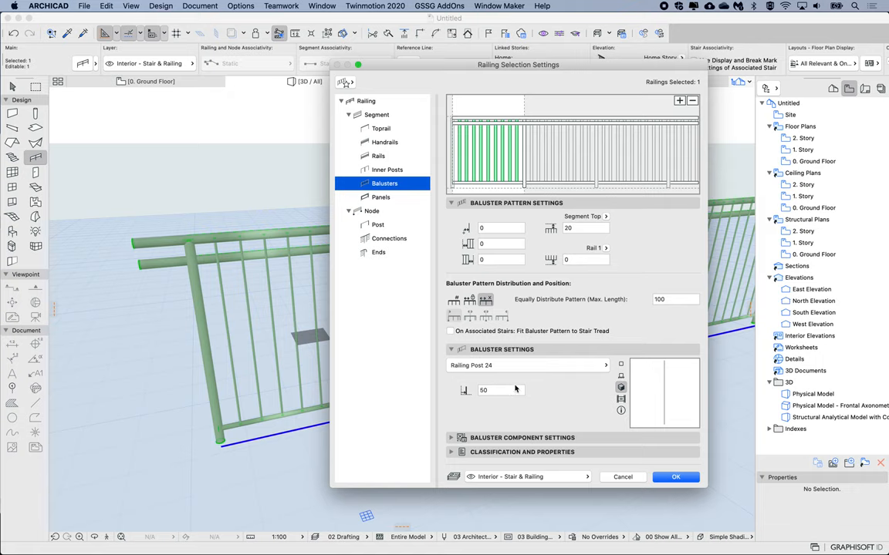
pyautogui.moveTo(481, 381)
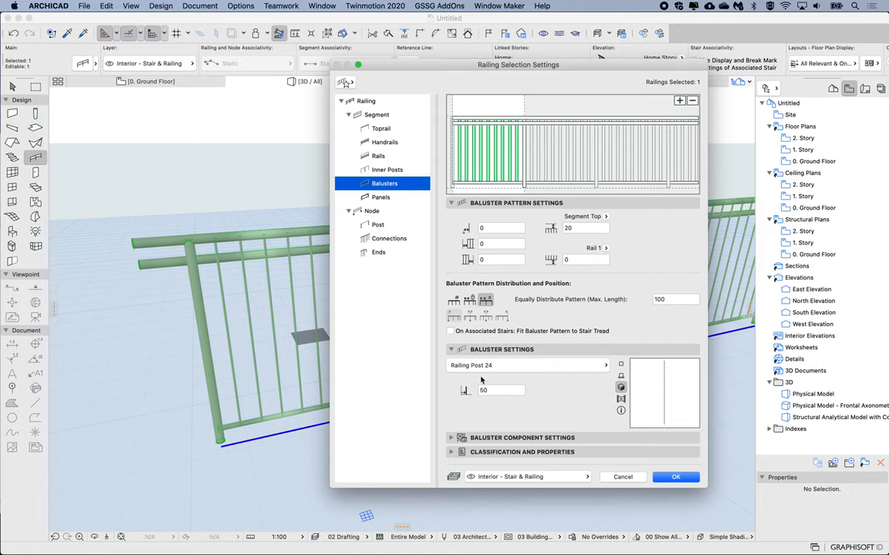
pyautogui.click(469, 300)
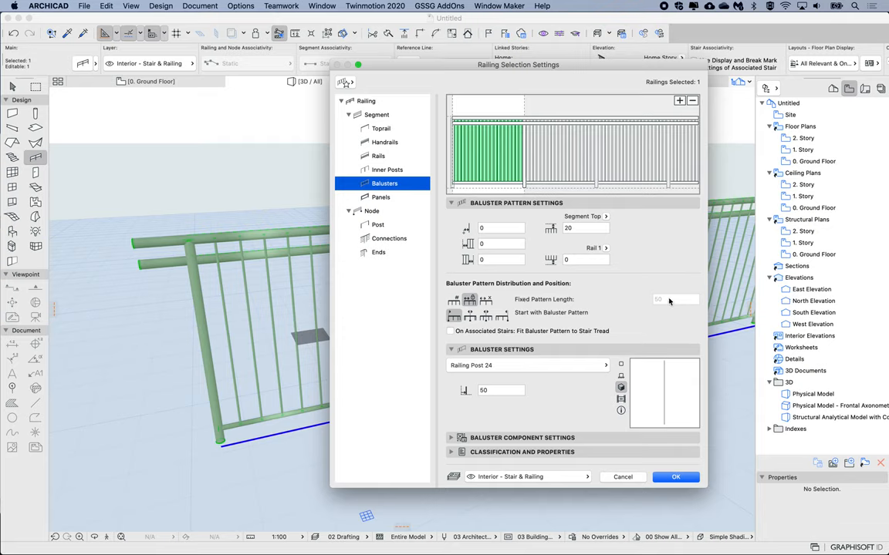
pyautogui.moveTo(502, 386)
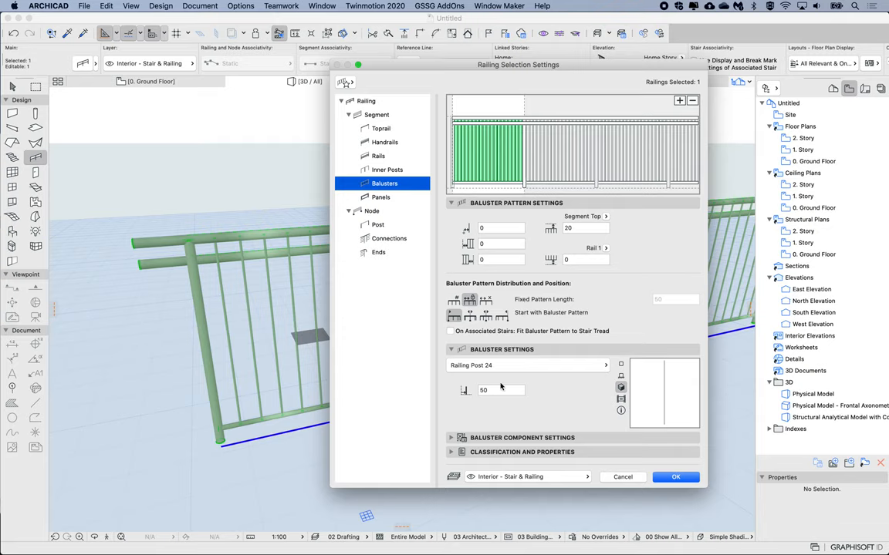
pyautogui.moveTo(620, 432)
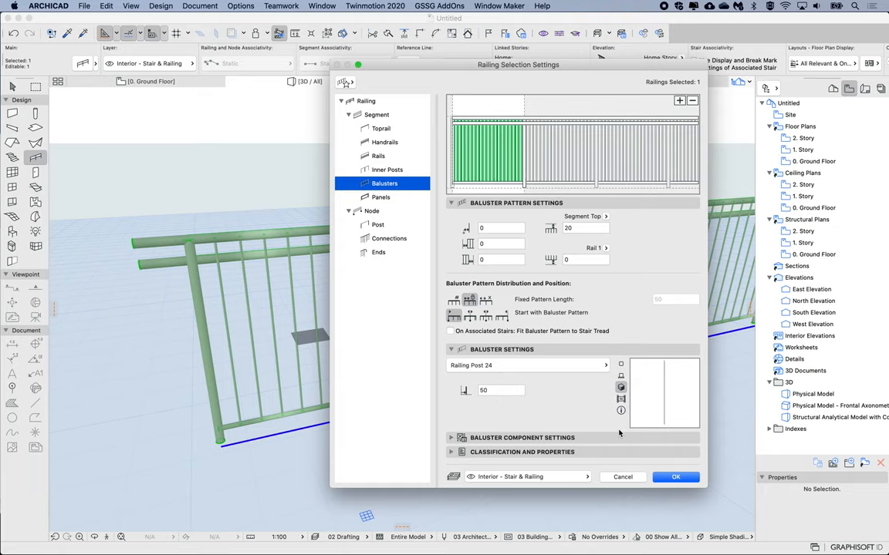
# Switch distribution to Divide Segment into 3 Divisions and accept the railing settings.
pyautogui.click(676, 477)
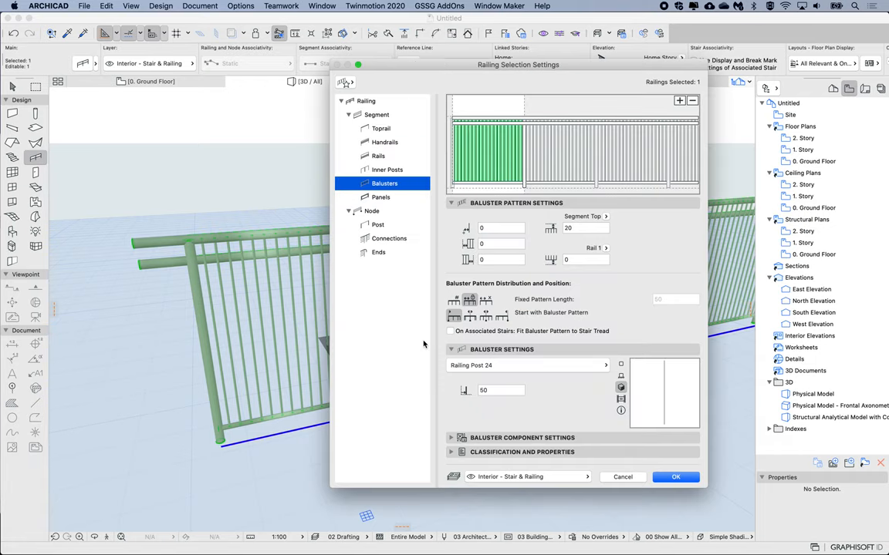
pyautogui.click(453, 299)
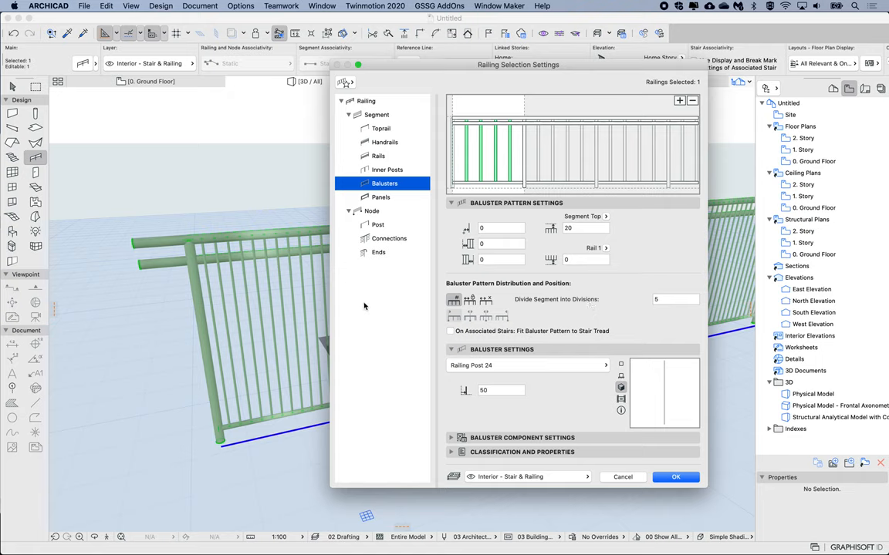
pyautogui.moveTo(489, 430)
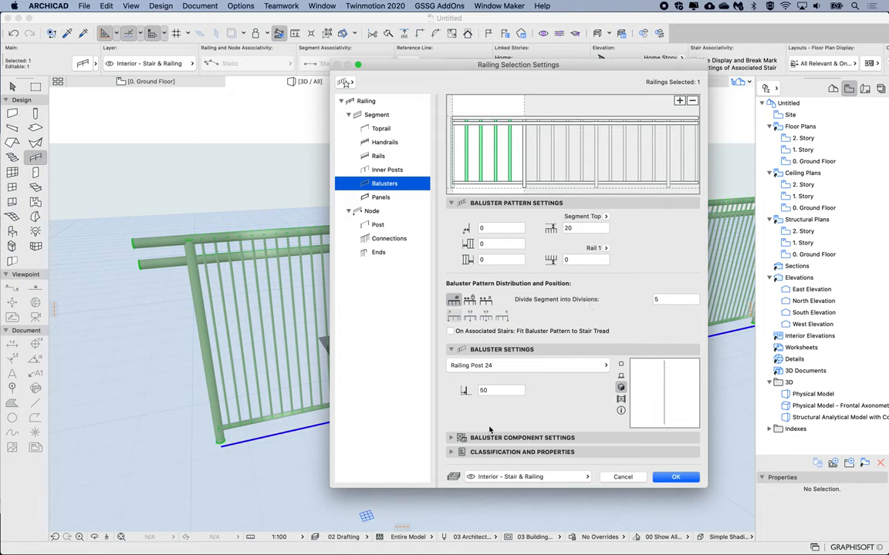
pyautogui.moveTo(466, 394)
pyautogui.write('3')
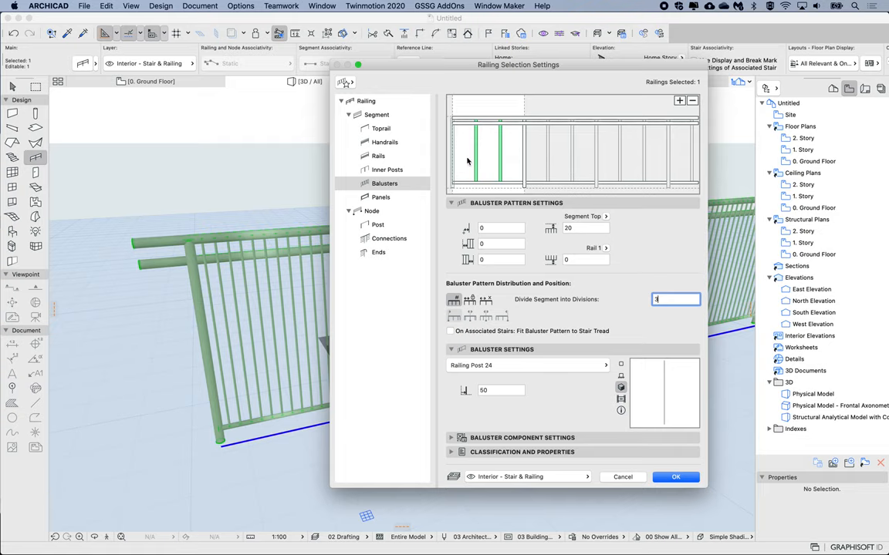
pyautogui.click(676, 476)
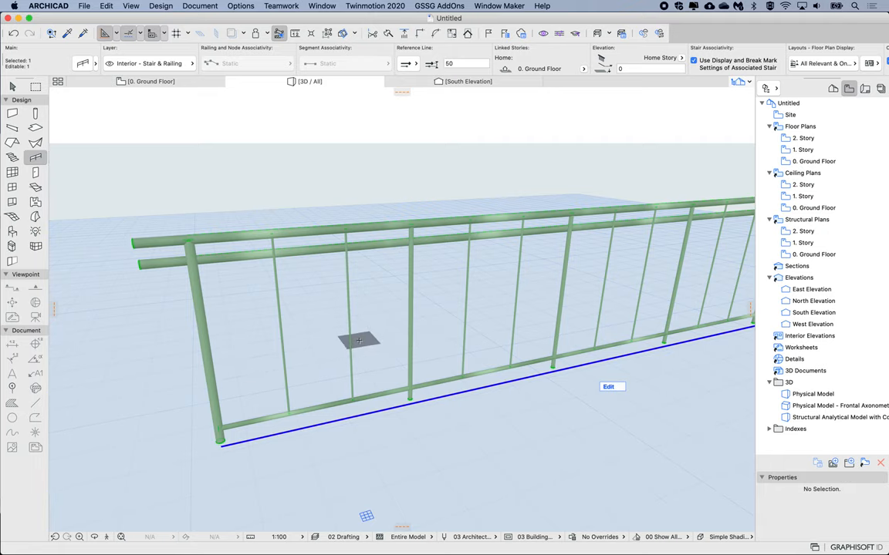
# Reopen the railing settings and enter a Distance from Previous of 25 for the balusters.
pyautogui.click(608, 385)
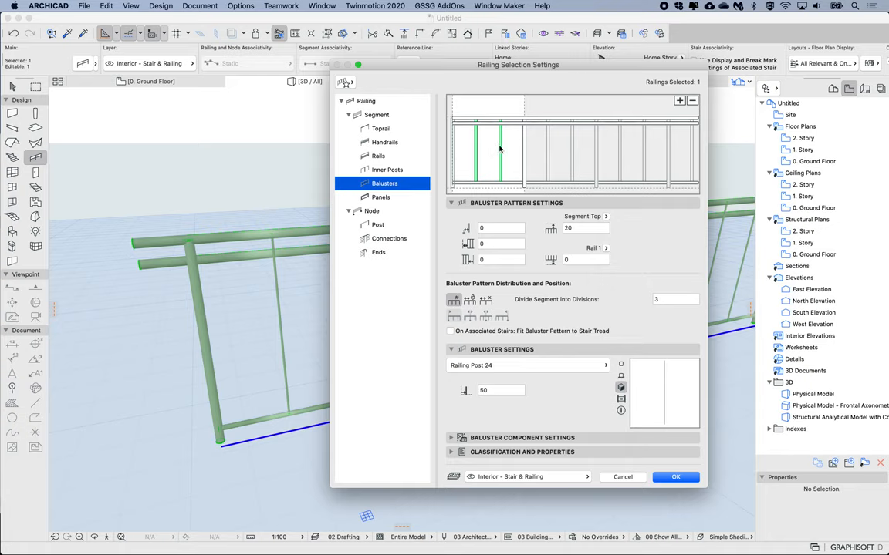
pyautogui.moveTo(520, 139)
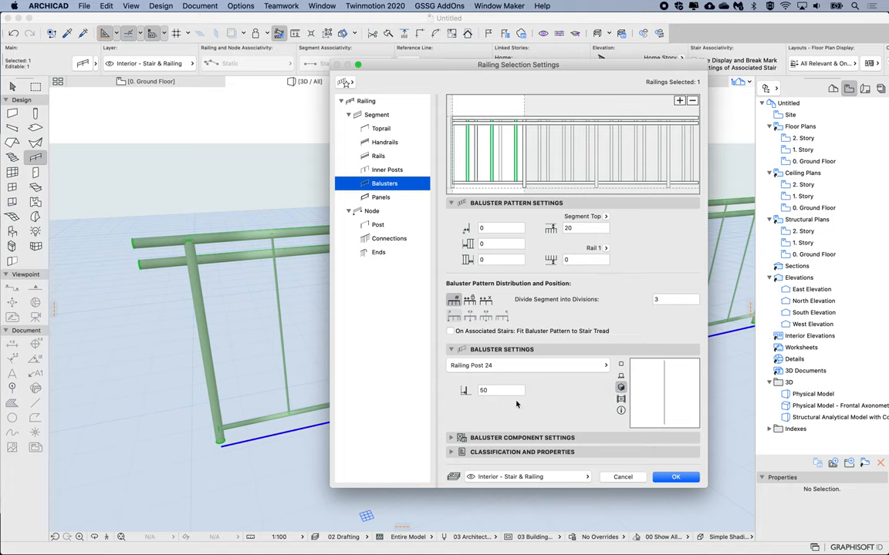
pyautogui.moveTo(501, 466)
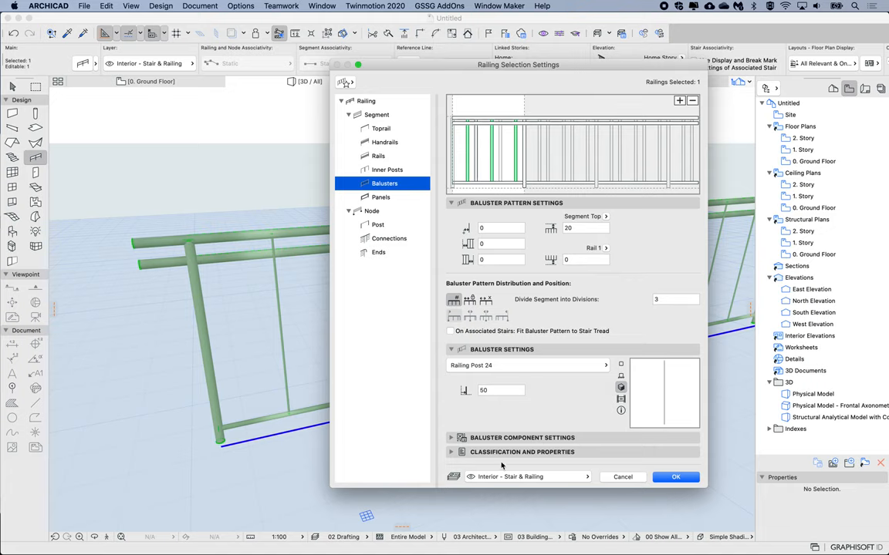
pyautogui.moveTo(466, 152)
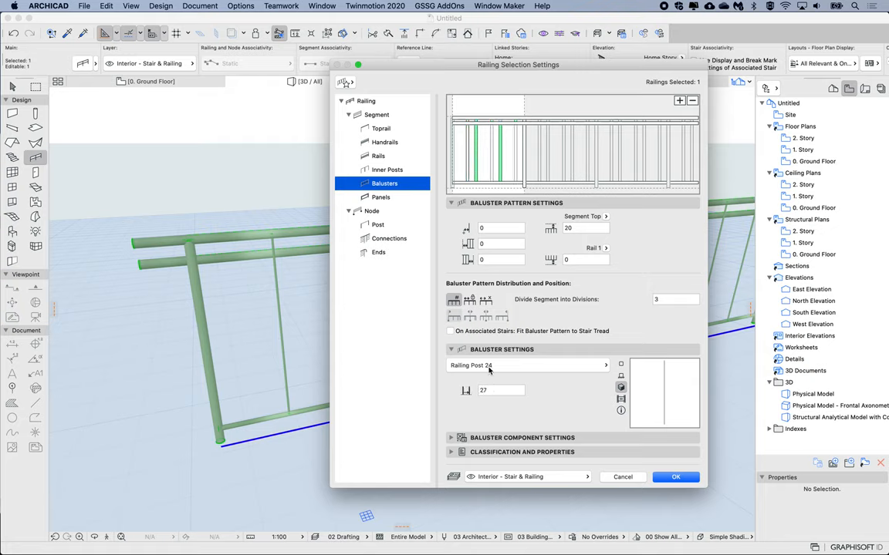
pyautogui.moveTo(479, 399)
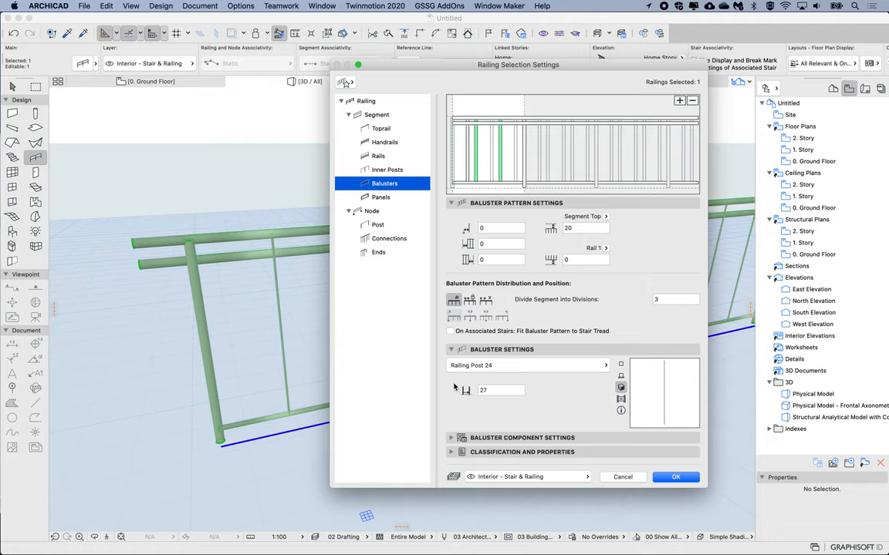
pyautogui.moveTo(472, 405)
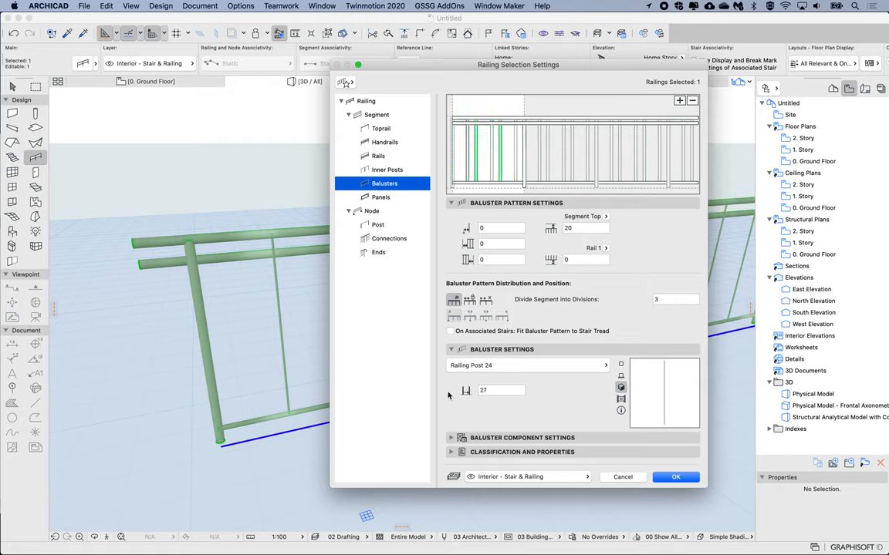
pyautogui.moveTo(466, 392)
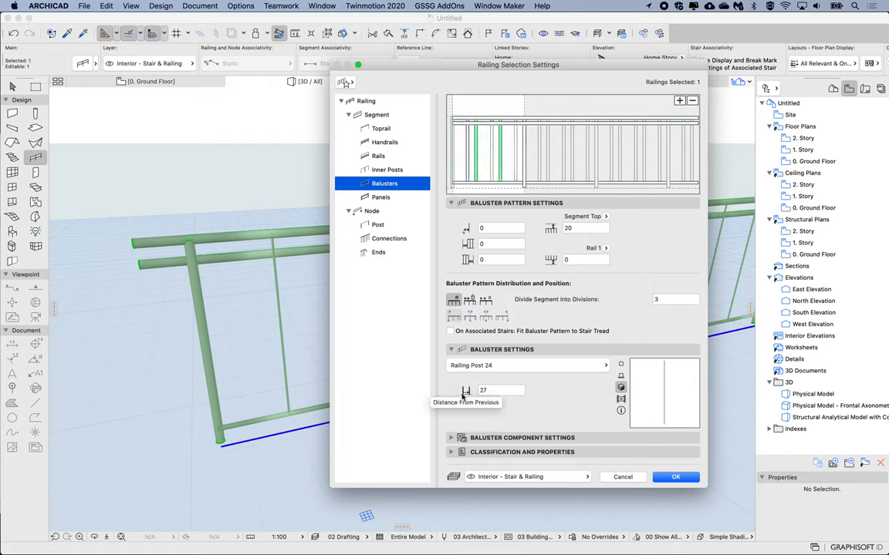
pyautogui.click(502, 388)
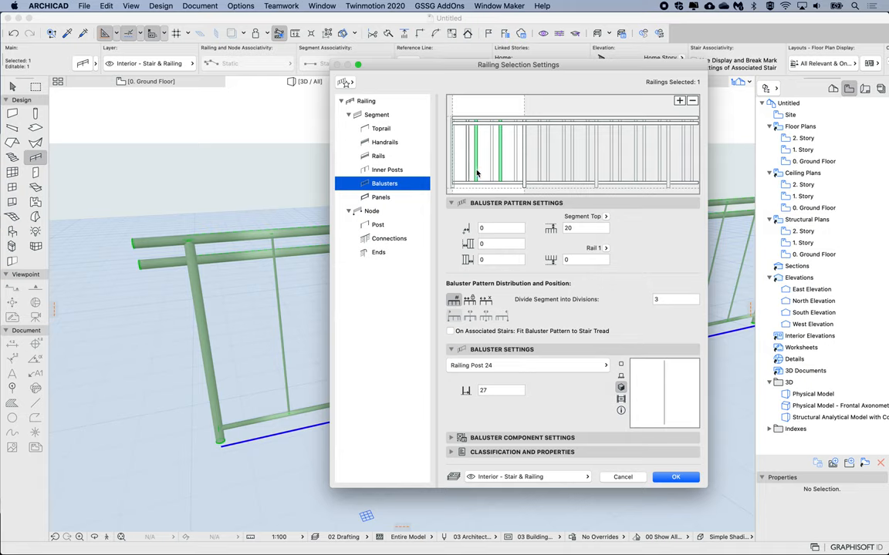
pyautogui.tripleClick(501, 389)
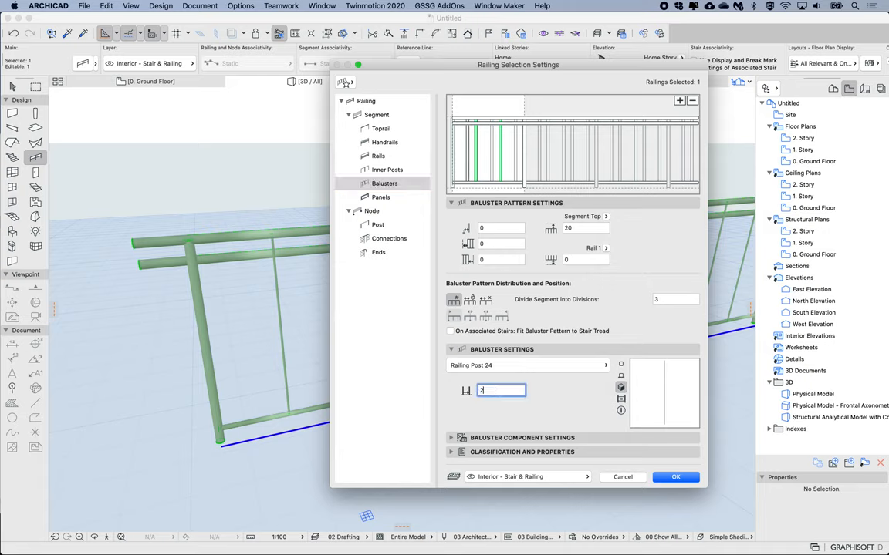
pyautogui.write('5')
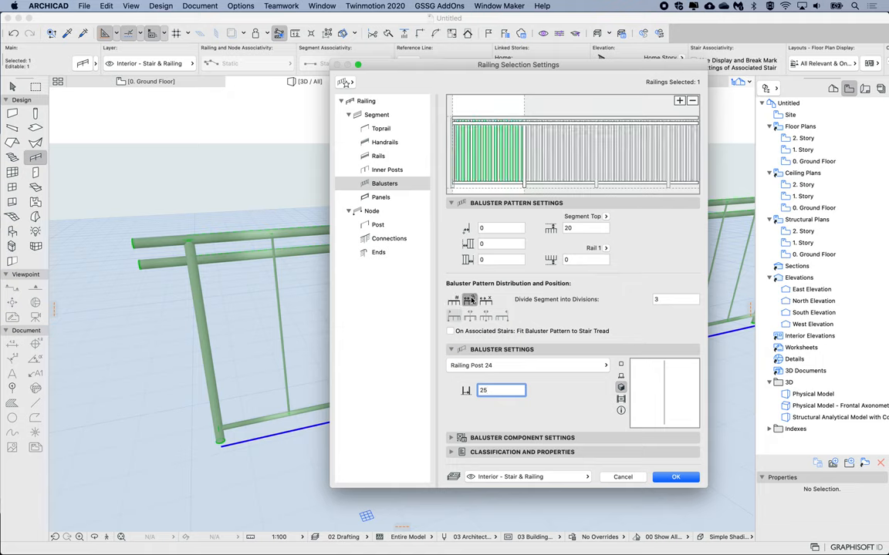
# Use Fixed Pattern Length, a new post cross-section shape and Timber - Floor baluster material.
pyautogui.click(469, 301)
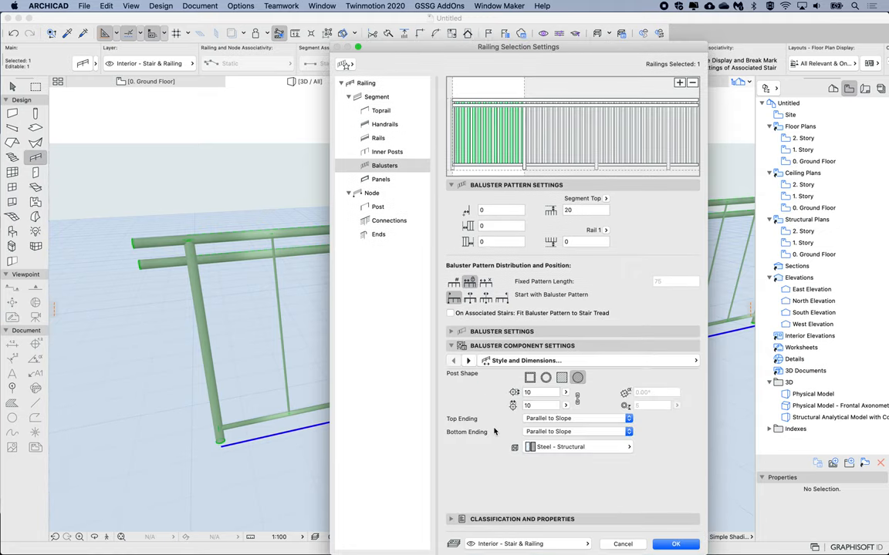
pyautogui.click(562, 377)
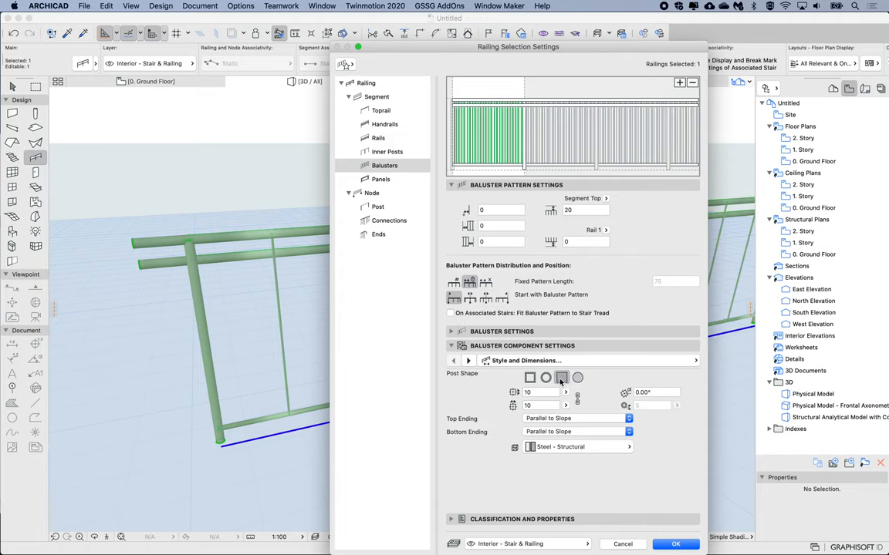
pyautogui.click(577, 448)
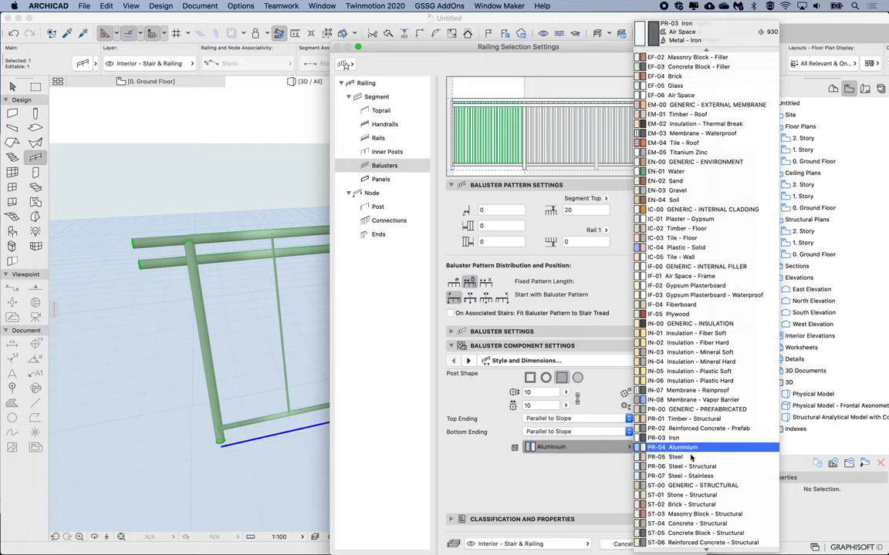
pyautogui.click(678, 171)
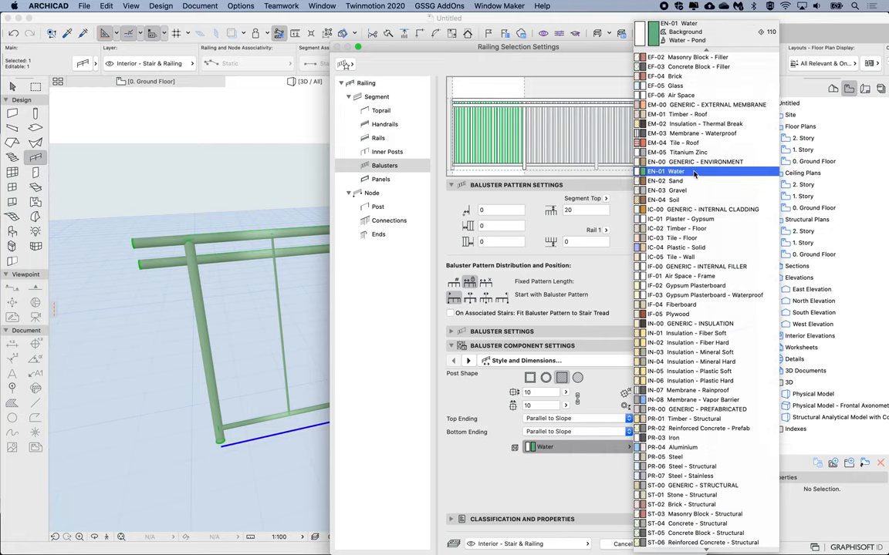
pyautogui.moveTo(681, 200)
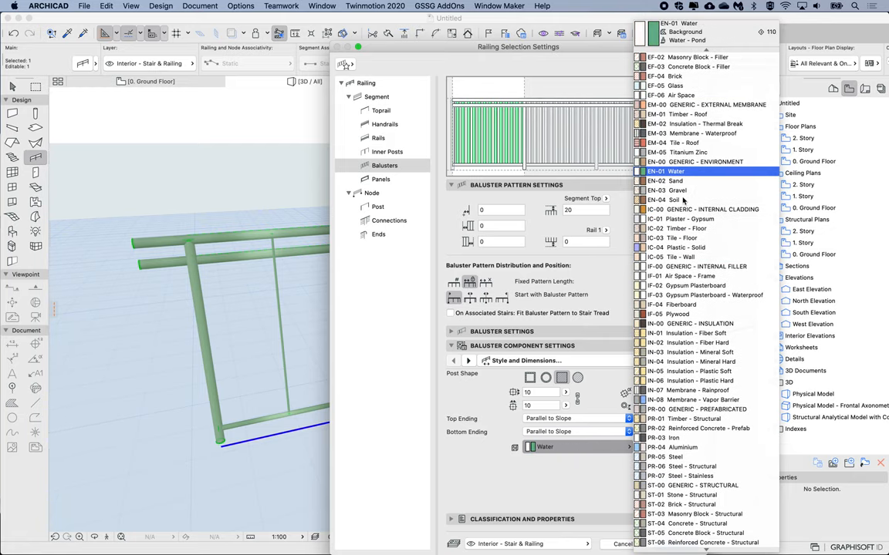
pyautogui.click(682, 229)
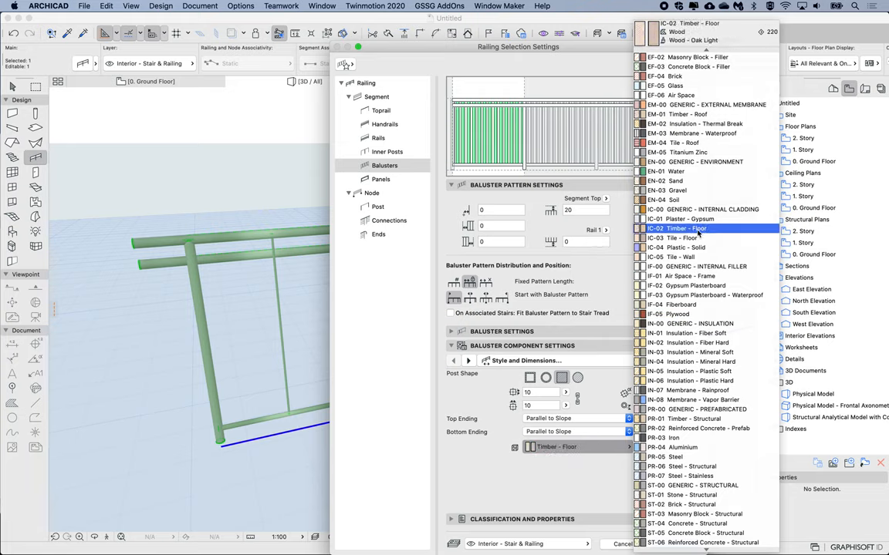
pyautogui.click(679, 228)
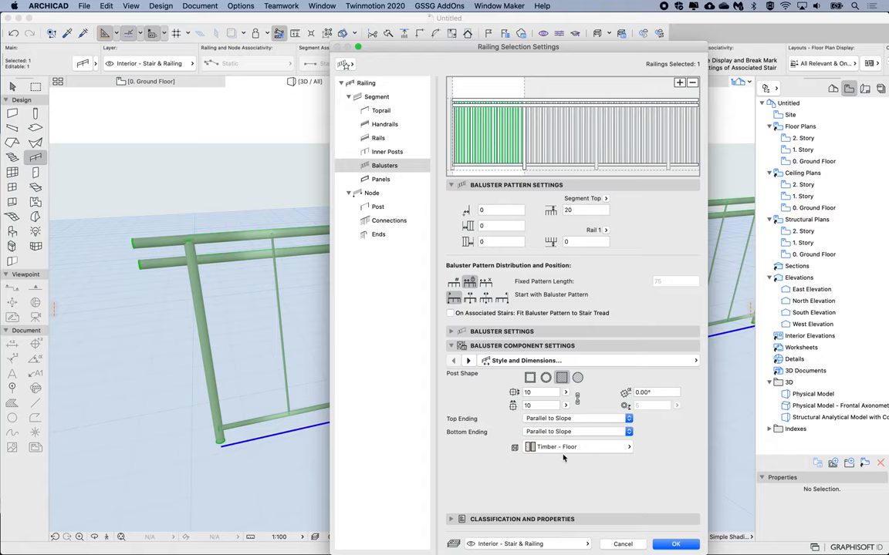
pyautogui.moveTo(424, 432)
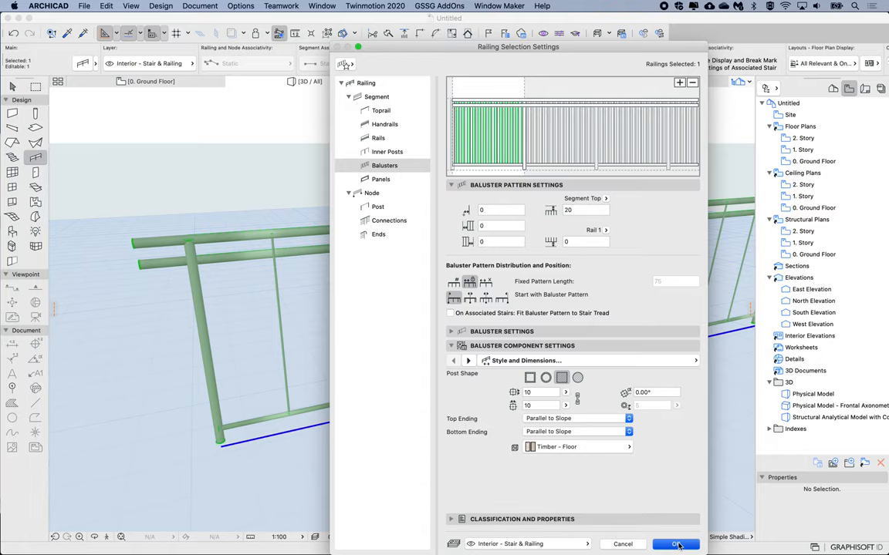
# Apply the baluster settings to the railing and reopen its settings.
pyautogui.click(676, 543)
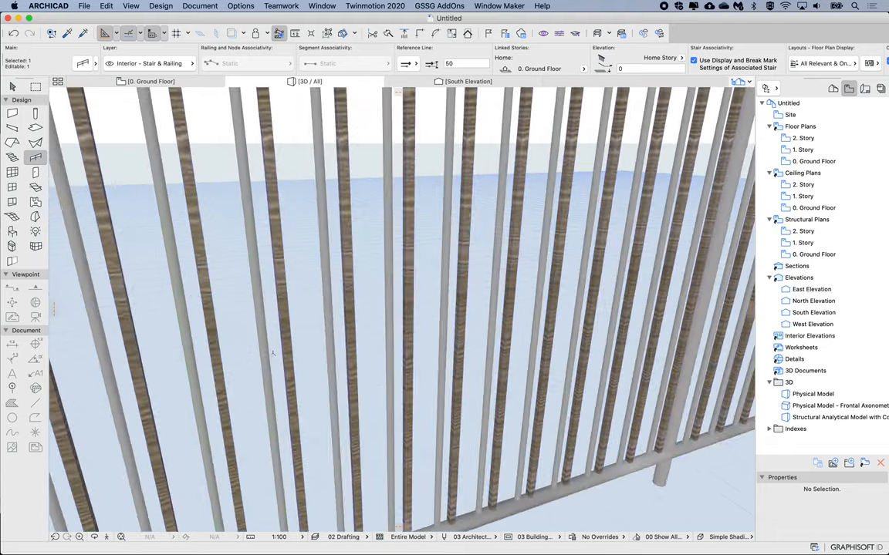
pyautogui.click(273, 354)
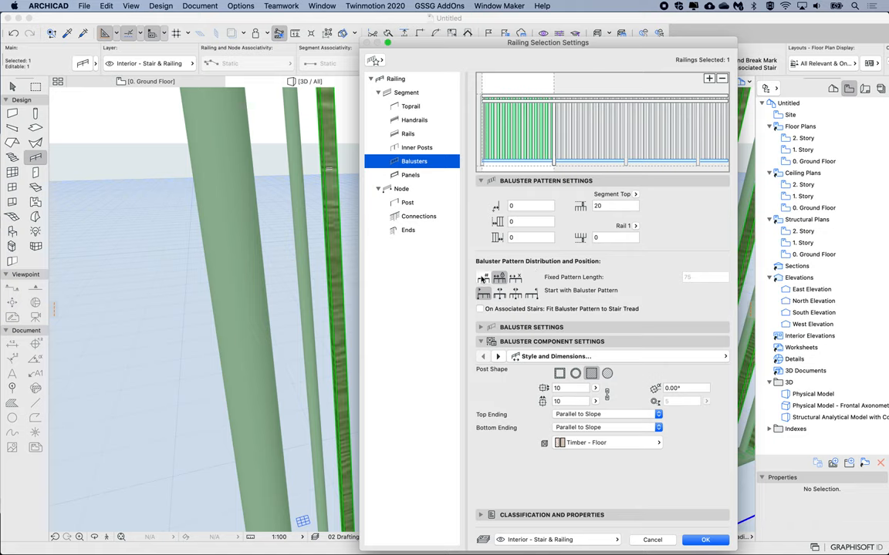
# Distribute balusters by dividing the segment into 5 divisions, apply it and orbit the 3D view.
pyautogui.click(500, 278)
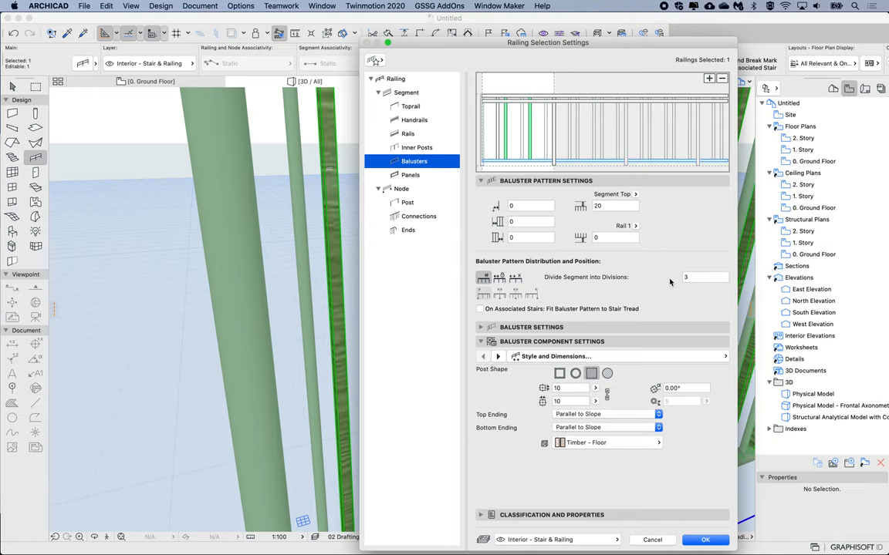
pyautogui.click(704, 278)
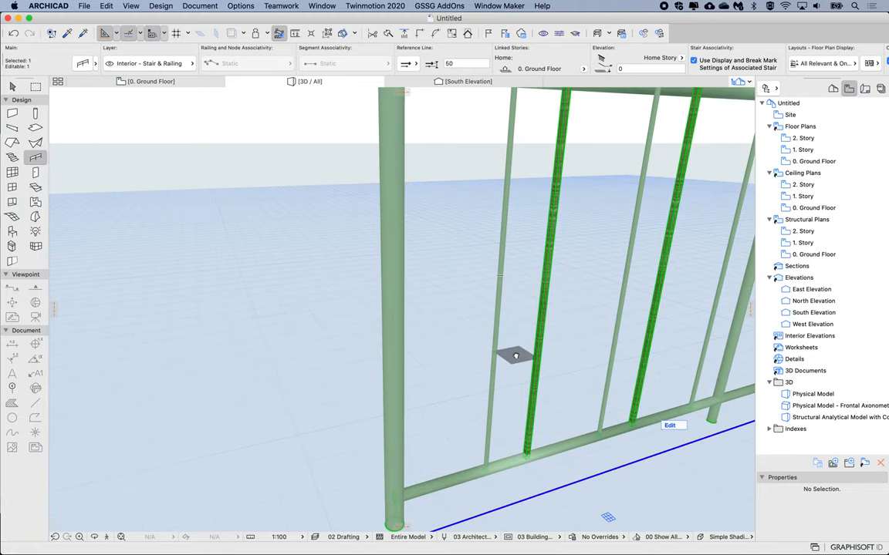
pyautogui.moveTo(516, 355); pyautogui.dragTo(506, 358)
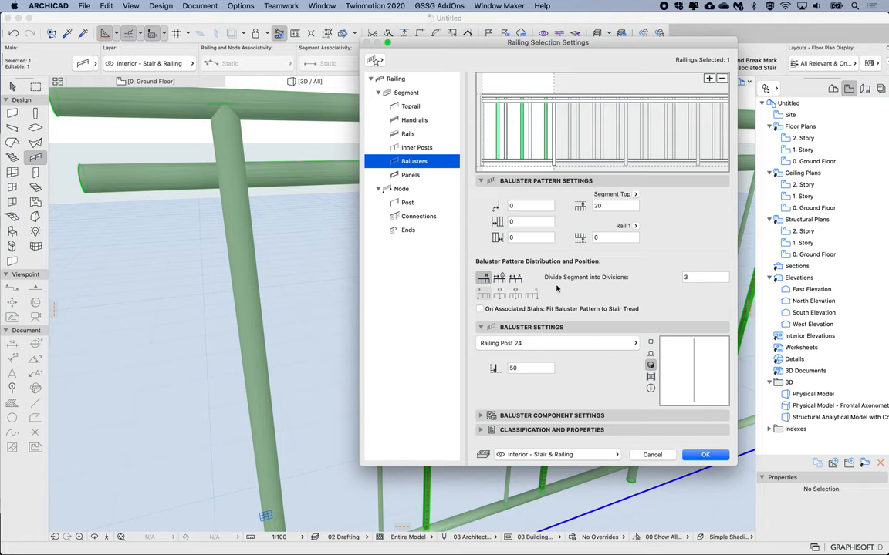
pyautogui.moveTo(503, 366)
pyautogui.write('25')
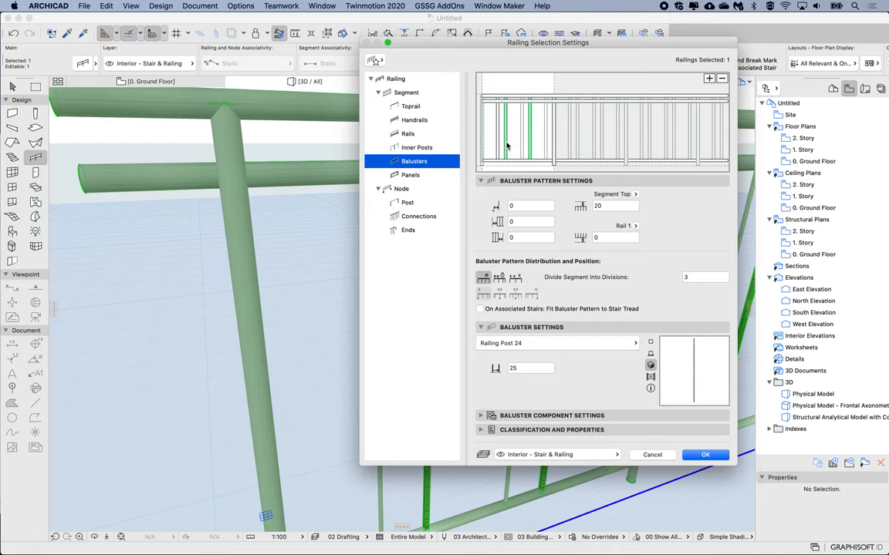
pyautogui.moveTo(508, 151)
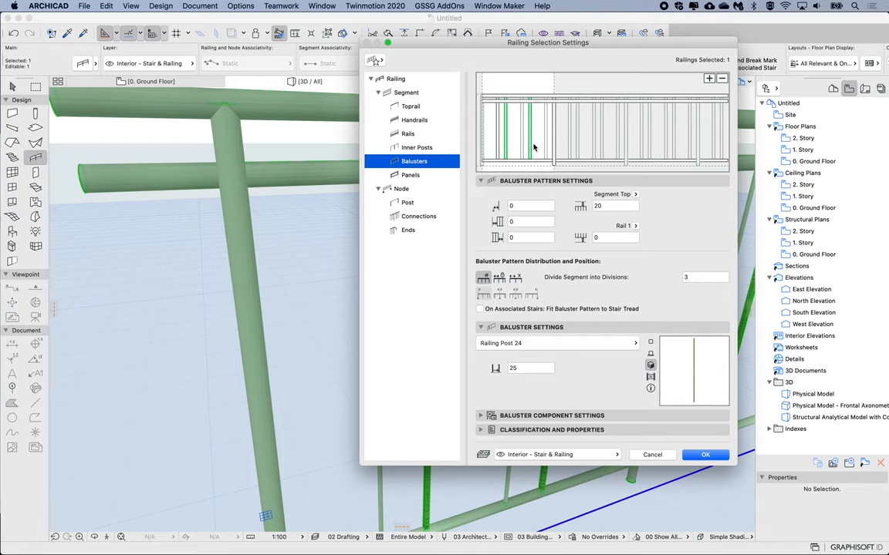
pyautogui.moveTo(531, 162)
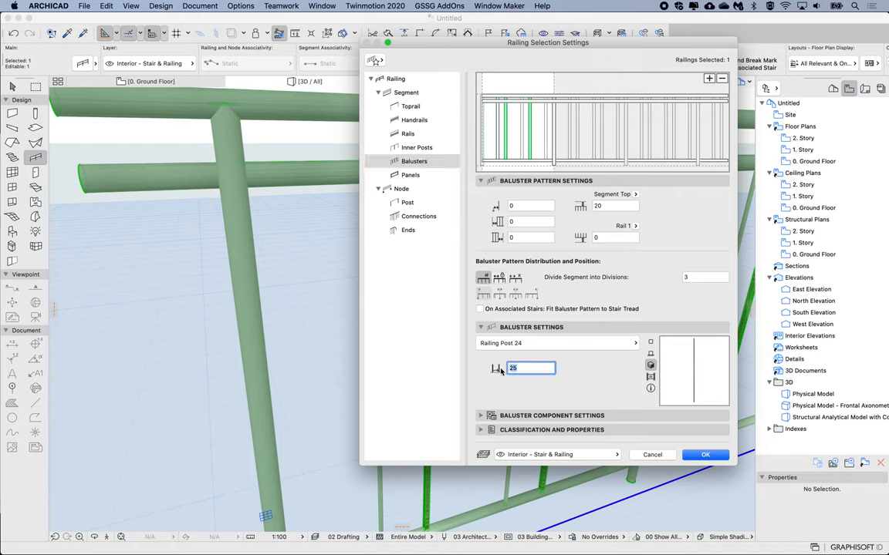
# Set the second baluster's Distance from Previous to 50 and apply it to the railing.
pyautogui.write('50')
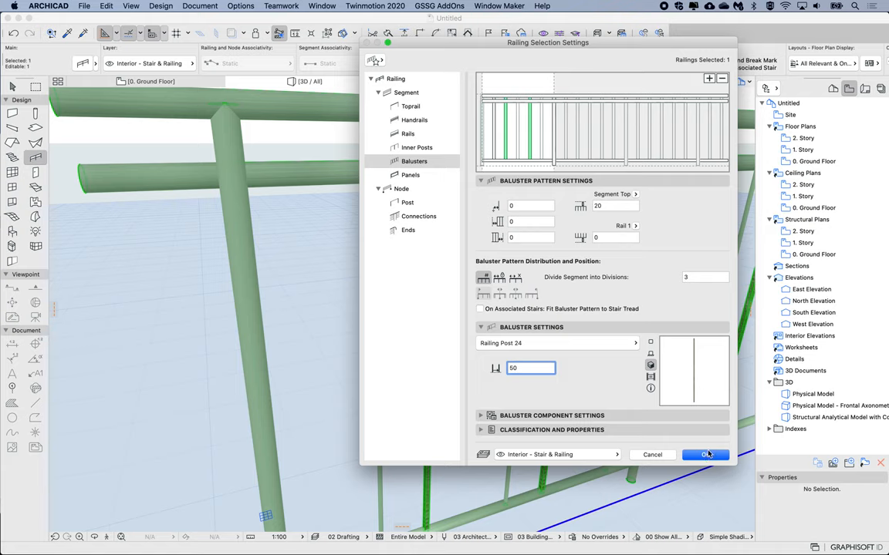
pyautogui.click(703, 454)
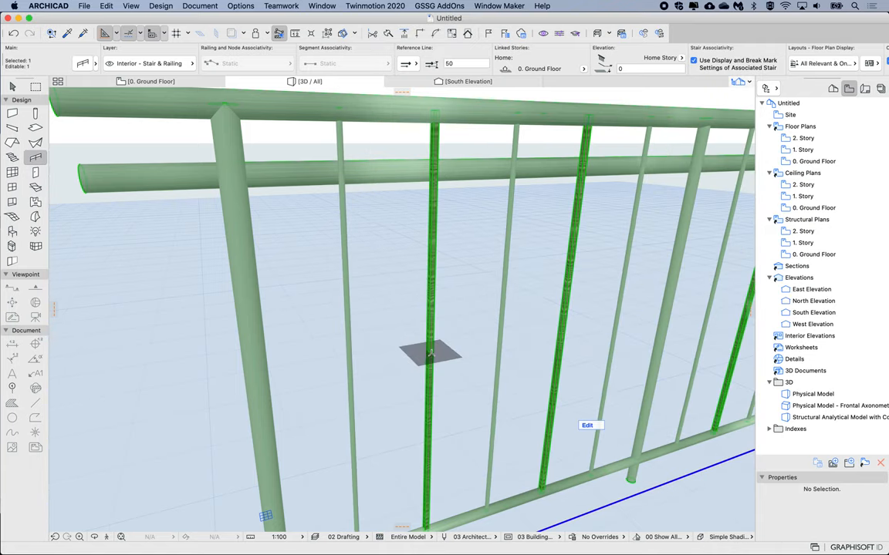
pyautogui.moveTo(429, 353); pyautogui.dragTo(565, 367)
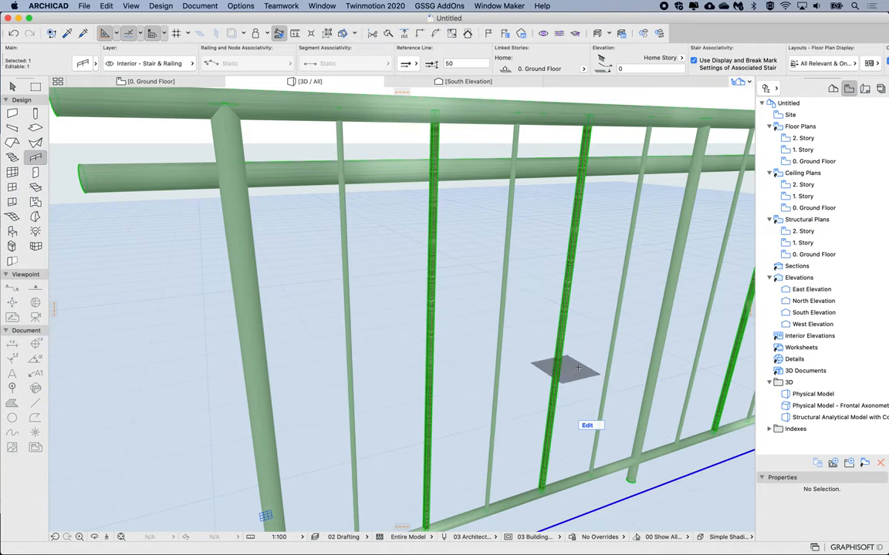
# Apply the Divide Segment into 2 Divisions baluster pattern and check it in 3D.
pyautogui.moveTo(567, 369); pyautogui.dragTo(432, 296)
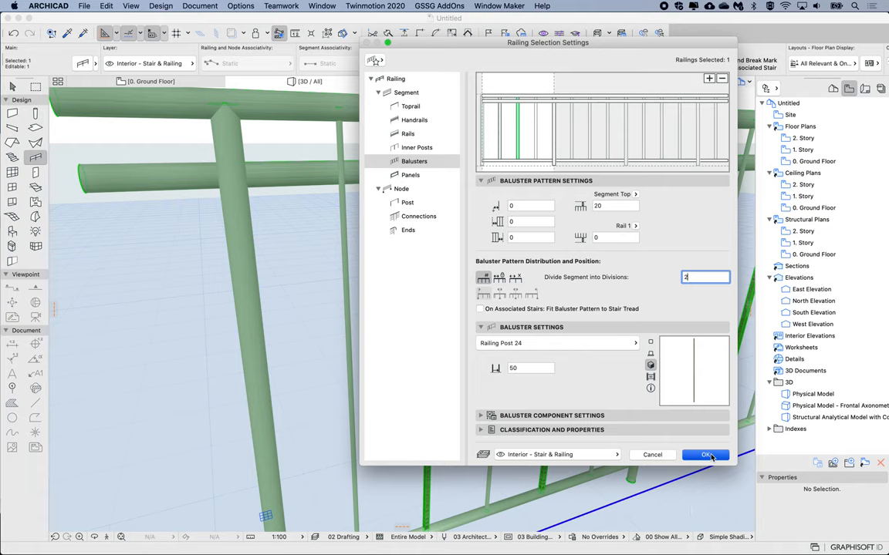
pyautogui.click(705, 453)
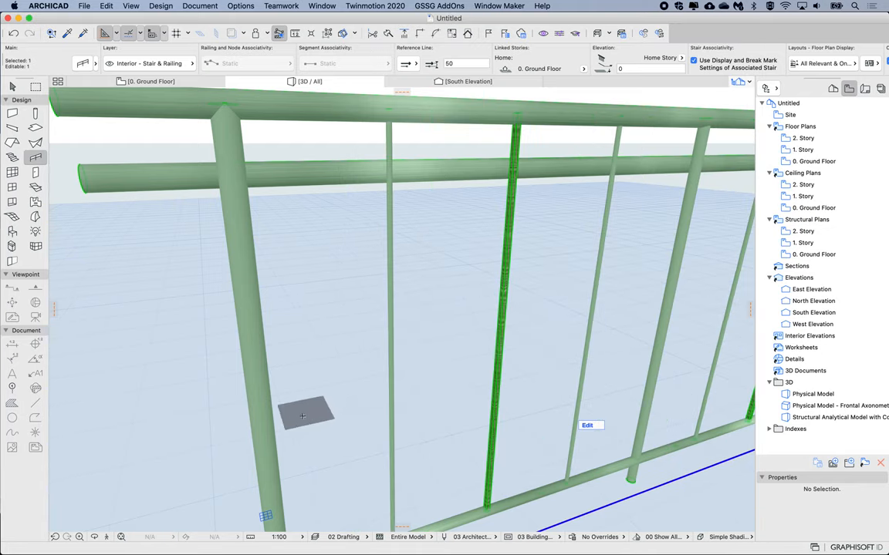
pyautogui.moveTo(302, 413); pyautogui.dragTo(426, 389)
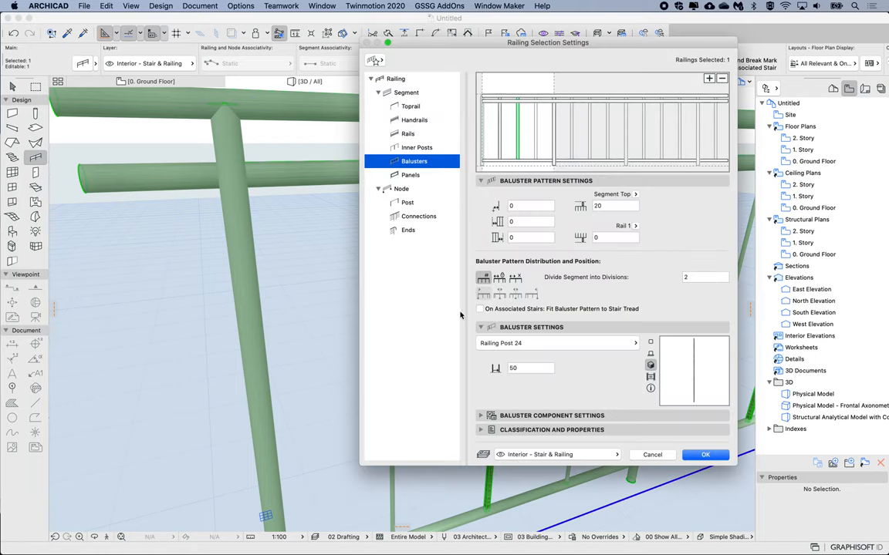
pyautogui.moveTo(500, 376)
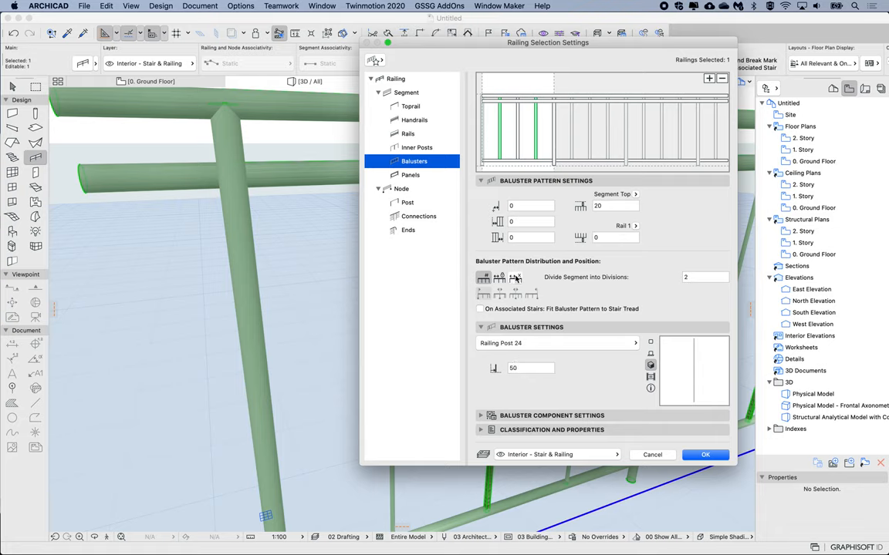
# Choose Equally Distribute Pattern with maximum length 250 and apply it to the railing.
pyautogui.click(515, 278)
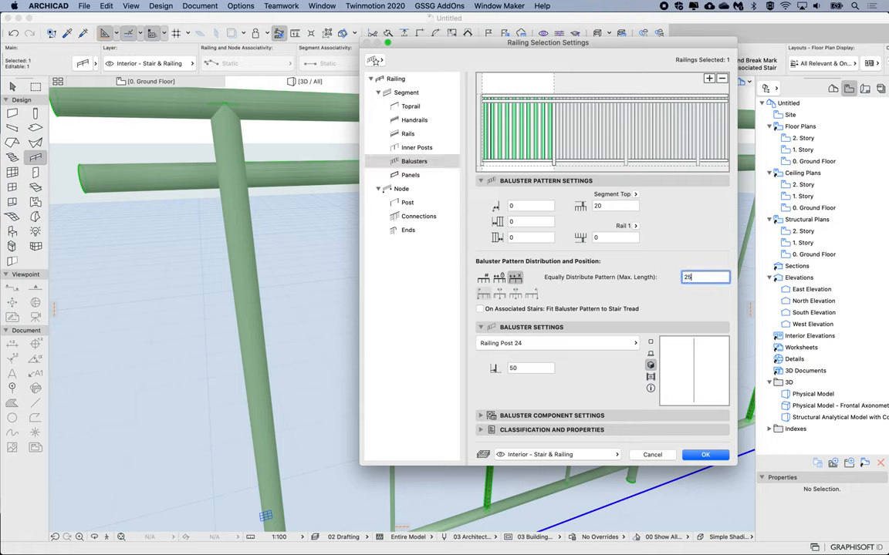
pyautogui.write('250')
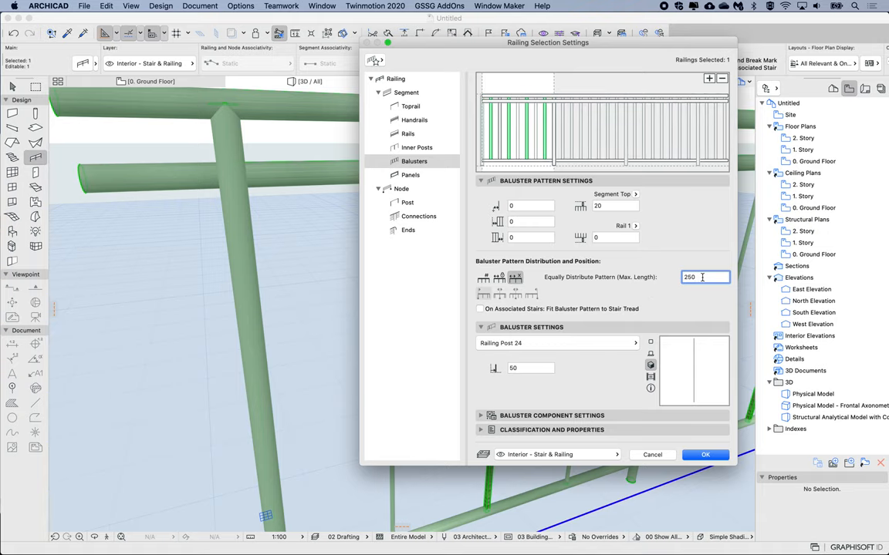
pyautogui.click(704, 453)
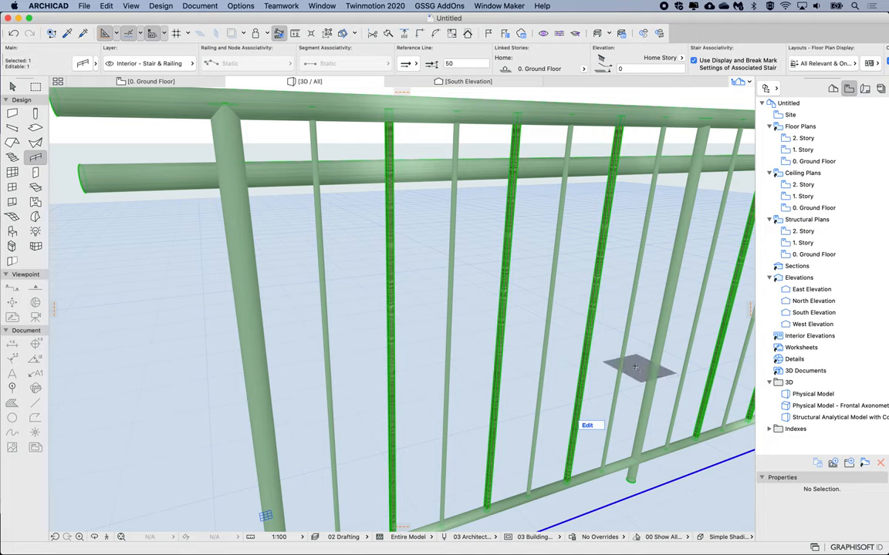
pyautogui.moveTo(339, 368)
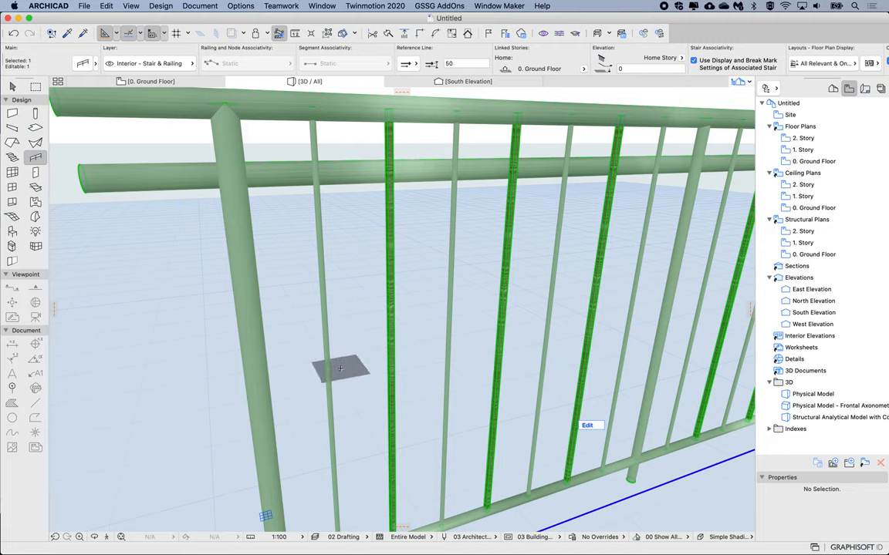
pyautogui.moveTo(470, 322)
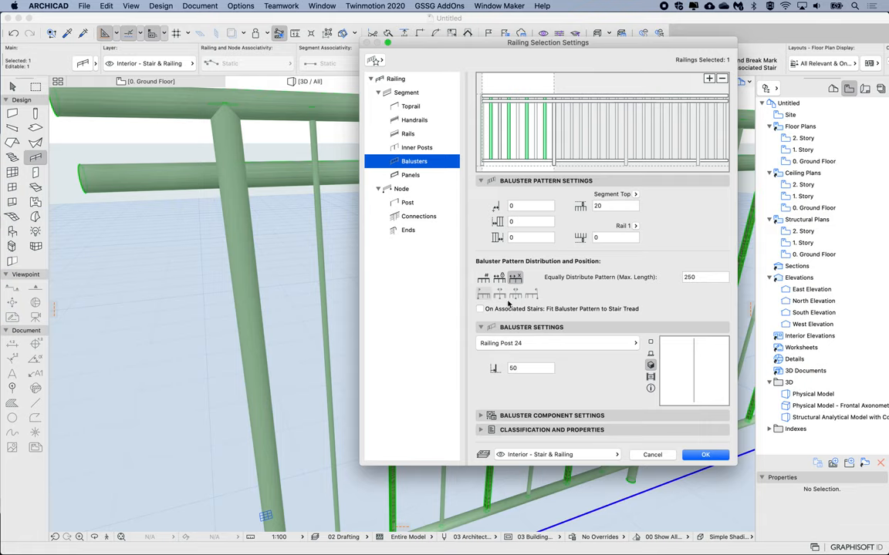
pyautogui.moveTo(520, 395)
pyautogui.write('25')
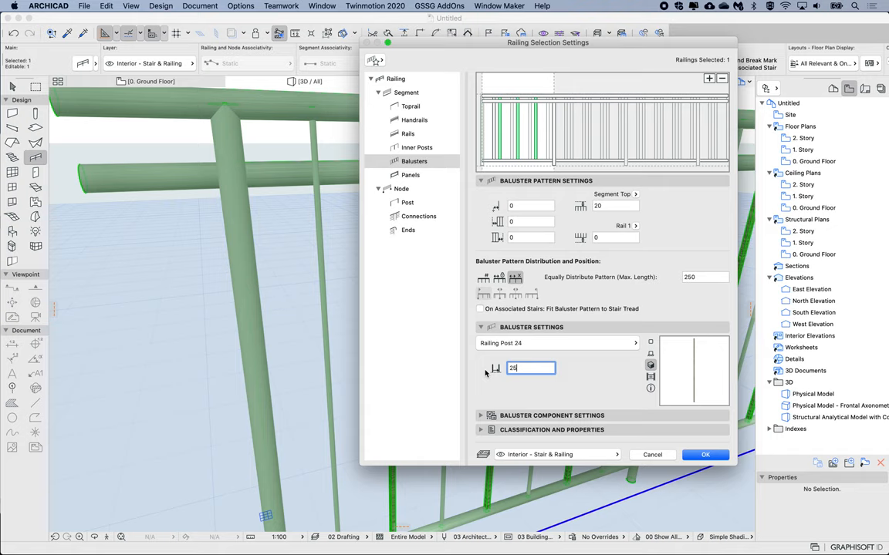
# Apply the 25 baluster spacing to the railing and orbit the 3D view to check it.
pyautogui.click(703, 453)
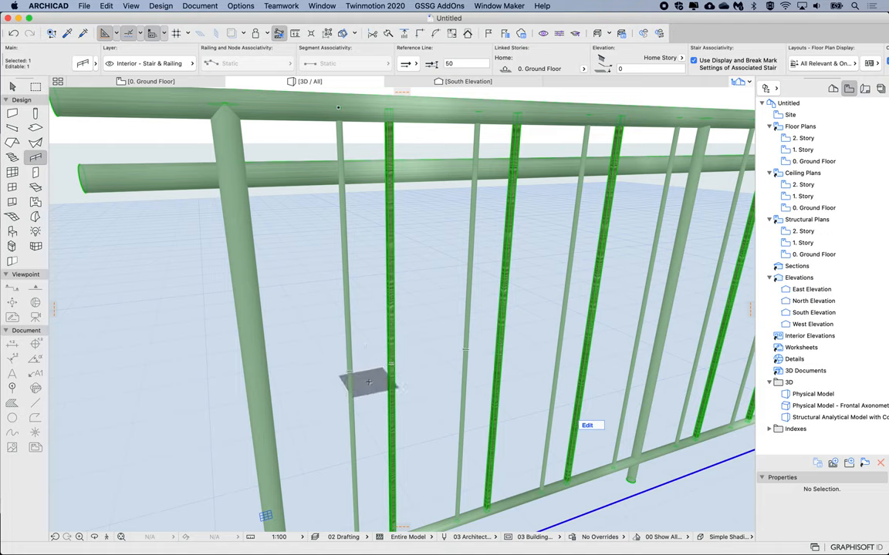
pyautogui.moveTo(369, 382); pyautogui.dragTo(463, 367)
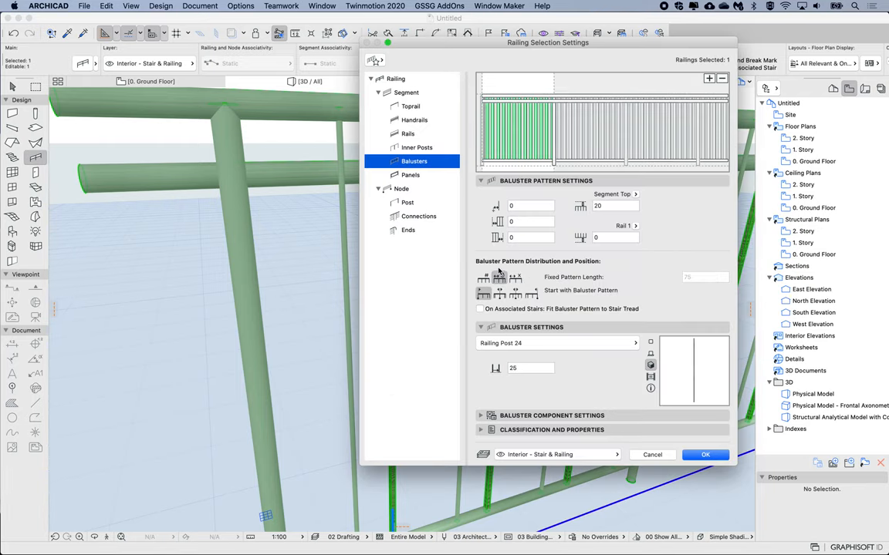
pyautogui.moveTo(602, 274)
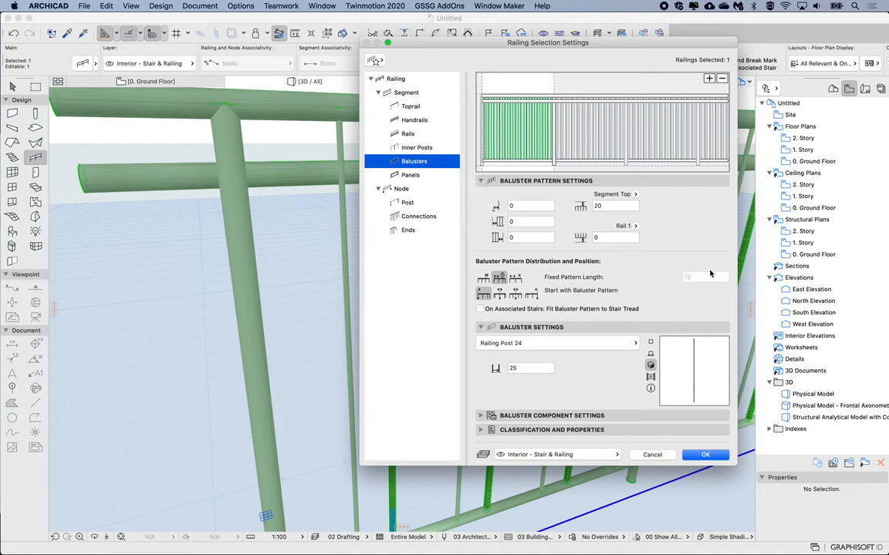
pyautogui.moveTo(639, 293)
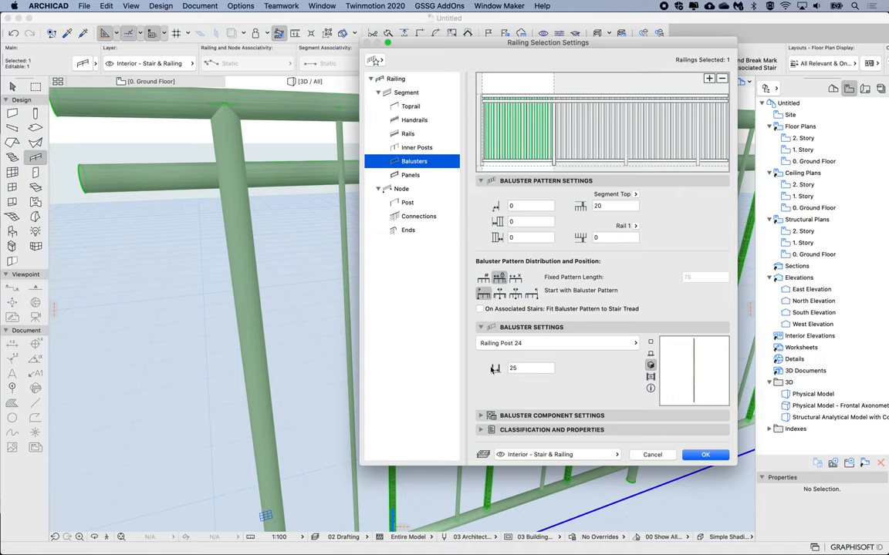
pyautogui.moveTo(492, 148)
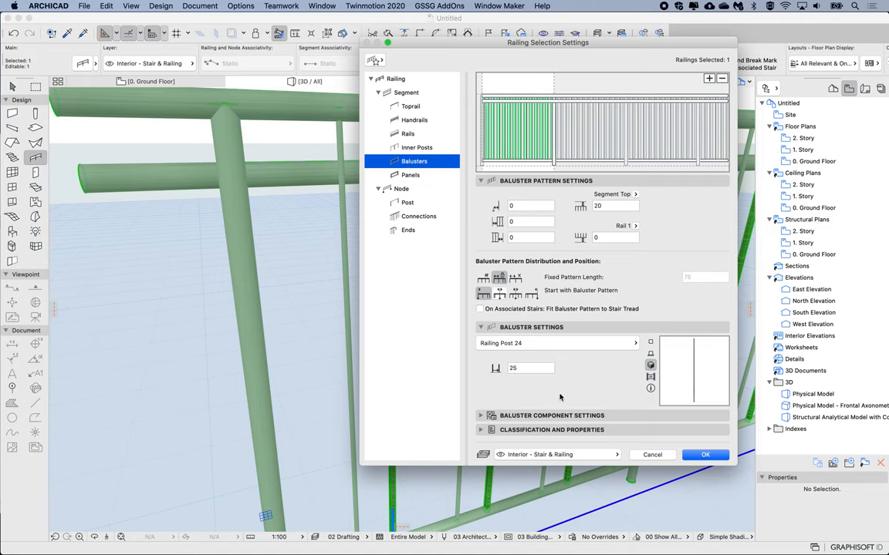
# Apply Fixed Pattern Length, then a baluster distance of 50, to the railing.
pyautogui.click(704, 454)
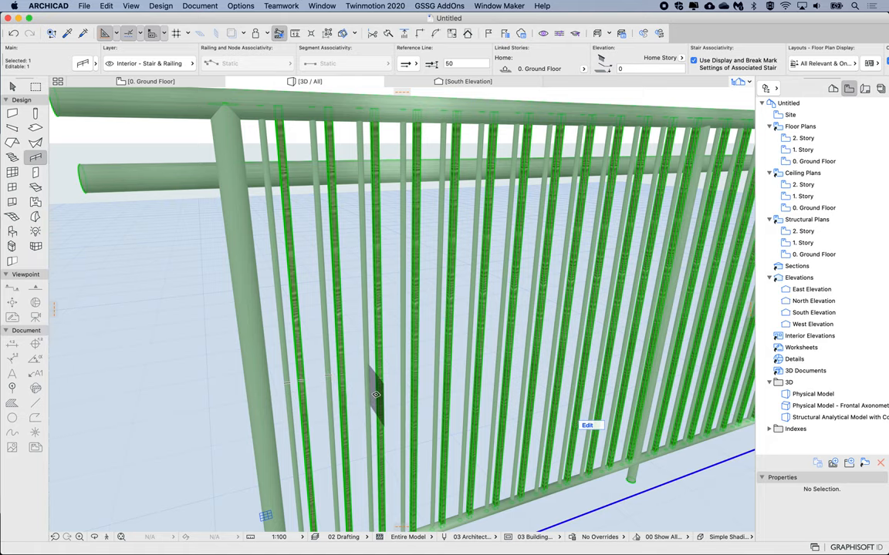
pyautogui.moveTo(373, 393); pyautogui.dragTo(440, 383)
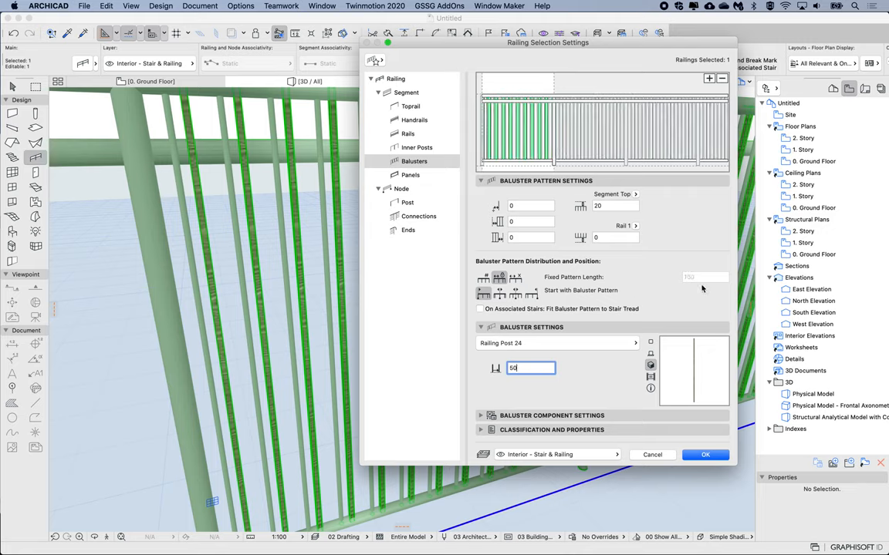
pyautogui.click(704, 453)
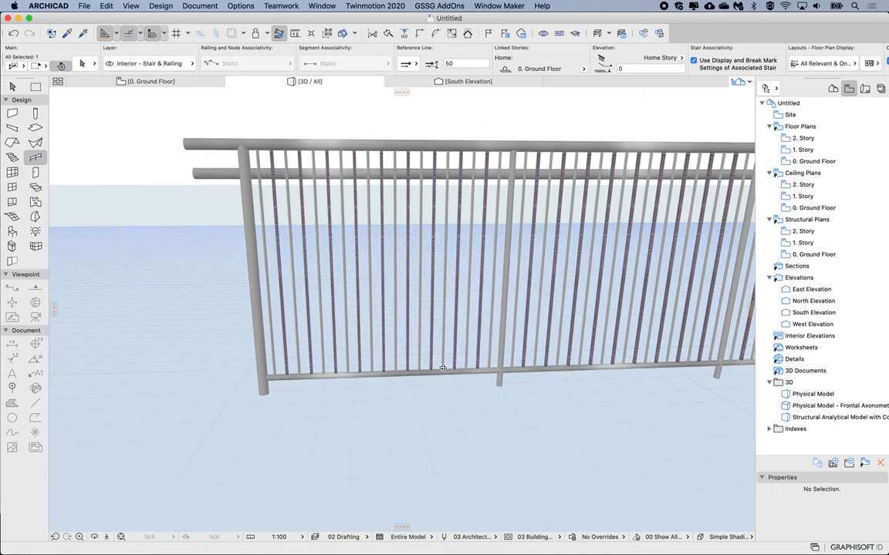
# Select the railing and reopen its Railing Selection Settings on the Balusters page.
pyautogui.click(443, 367)
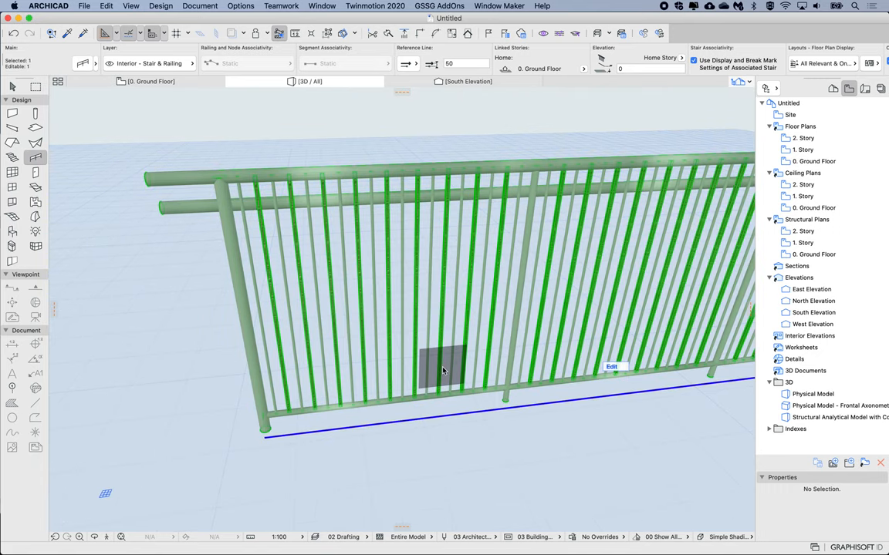
pyautogui.doubleClick(445, 370)
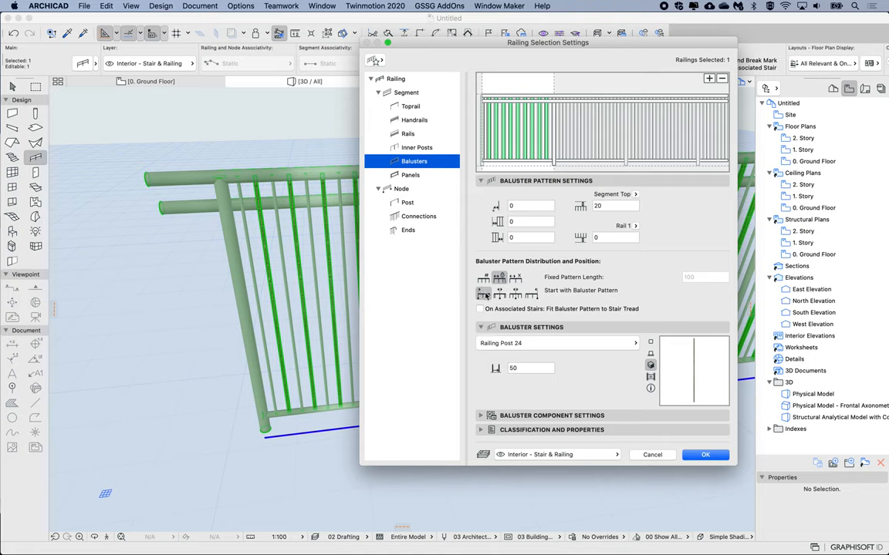
pyautogui.moveTo(484, 293)
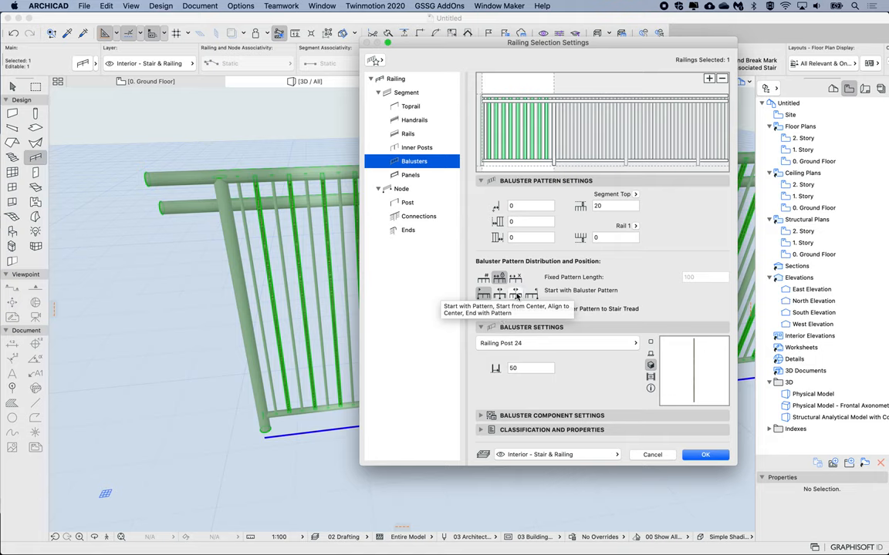
pyautogui.moveTo(528, 299)
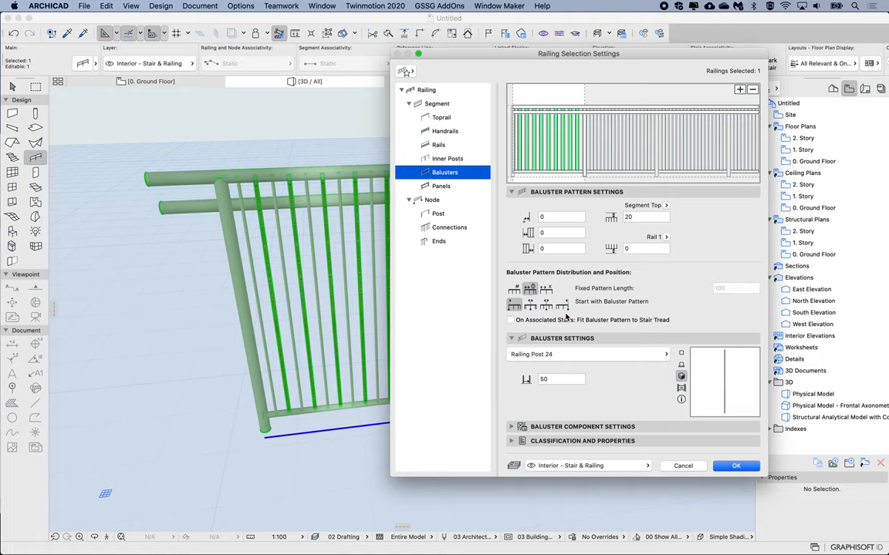
pyautogui.moveTo(670, 435)
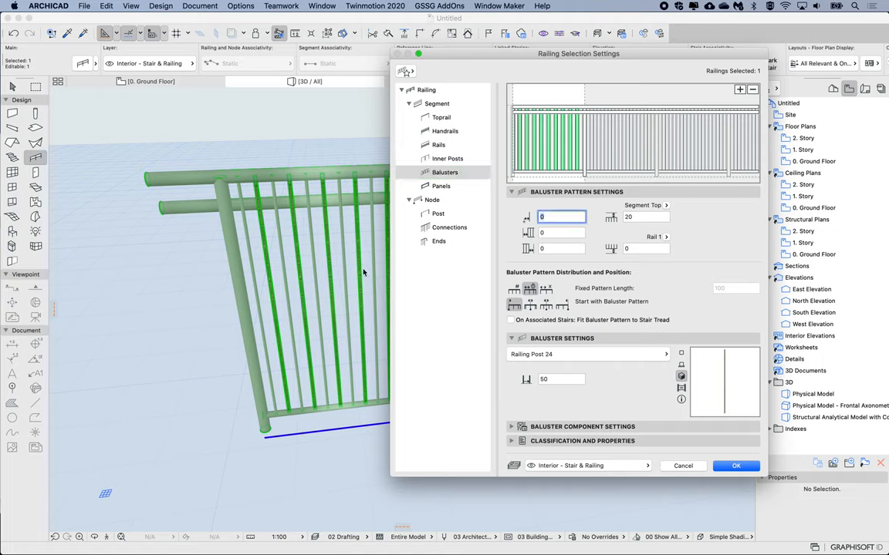
pyautogui.moveTo(341, 493)
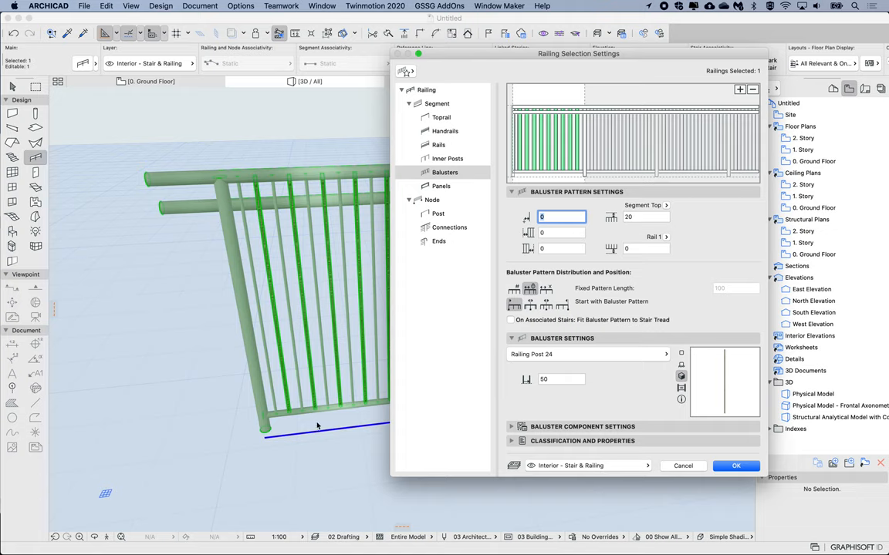
# Set both baluster side offsets to 100, confirm the bottom attachment reference, and apply.
pyautogui.click(562, 232)
pyautogui.write('100')
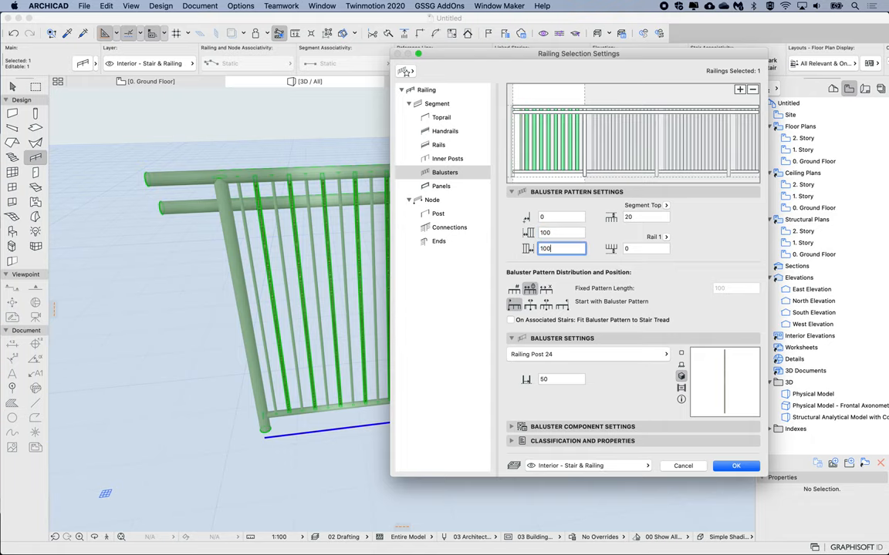
pyautogui.click(735, 466)
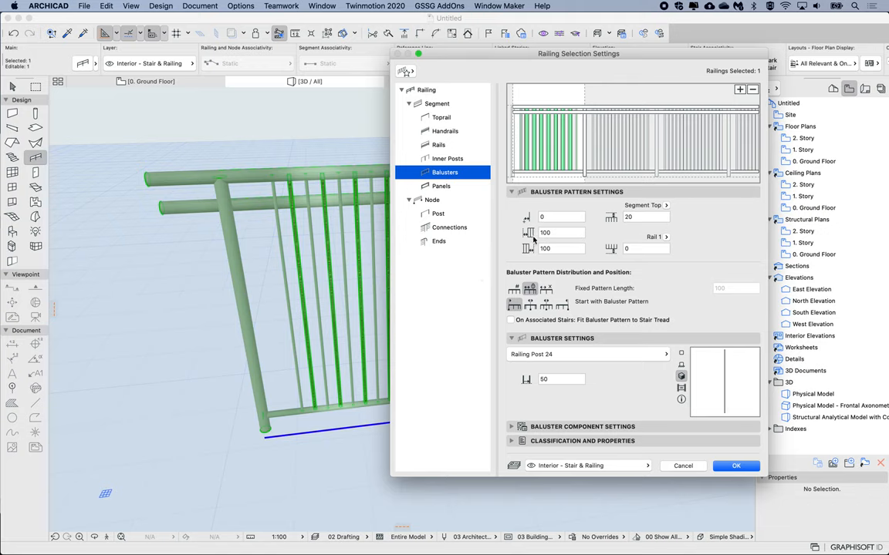
pyautogui.moveTo(614, 214)
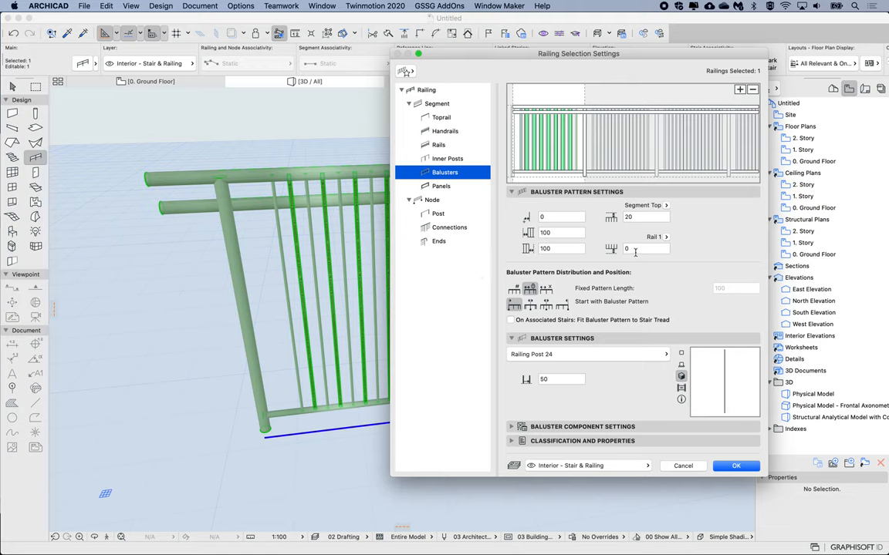
pyautogui.click(666, 206)
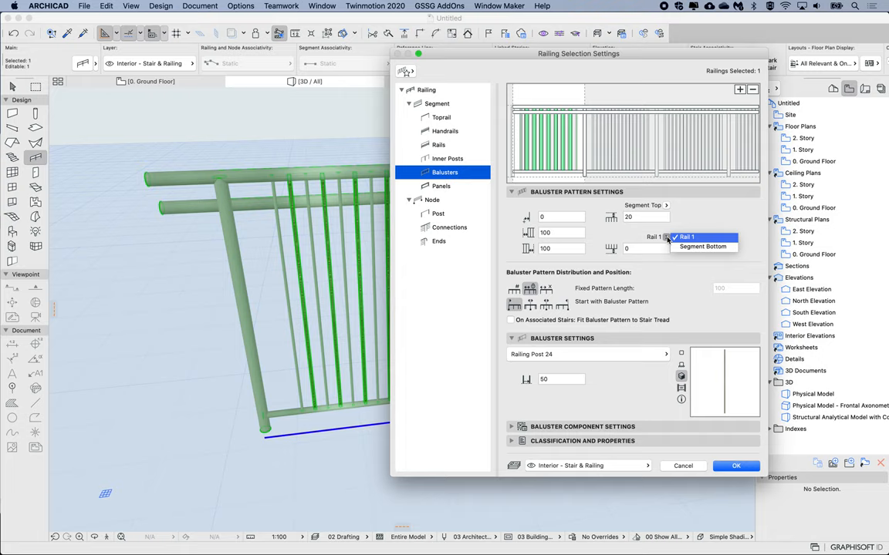
pyautogui.click(685, 238)
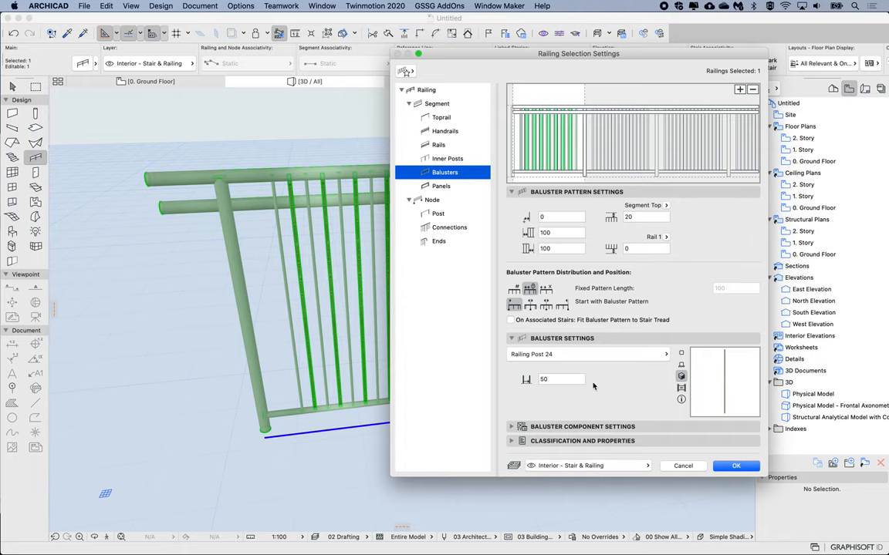
pyautogui.click(734, 466)
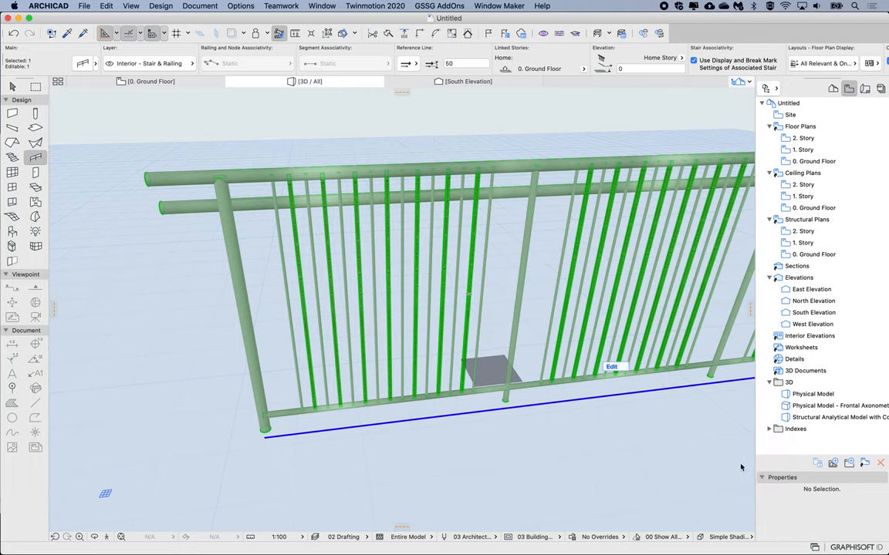